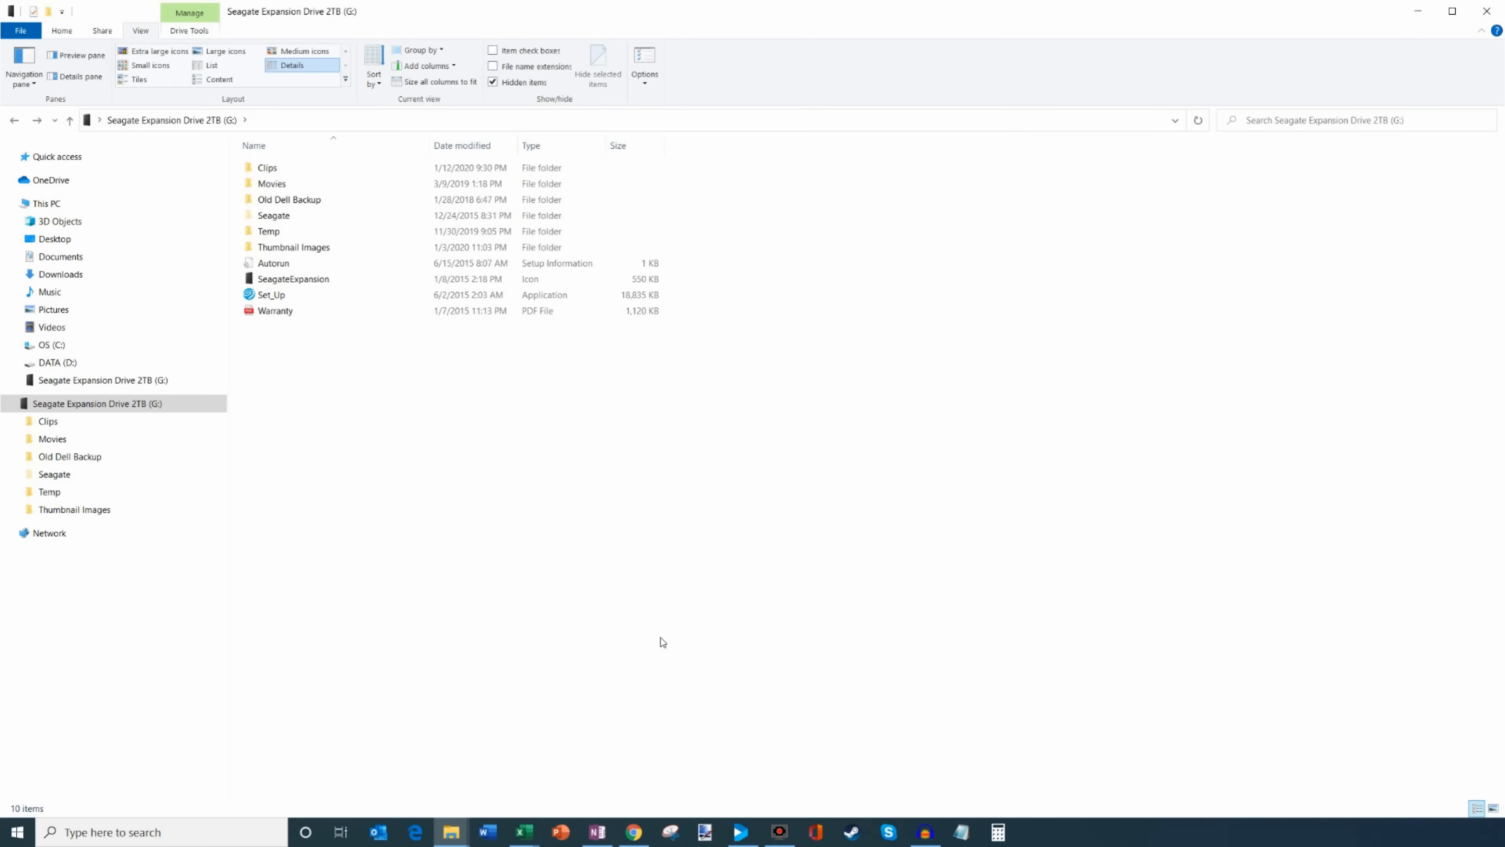
mouse_move(354, 18)
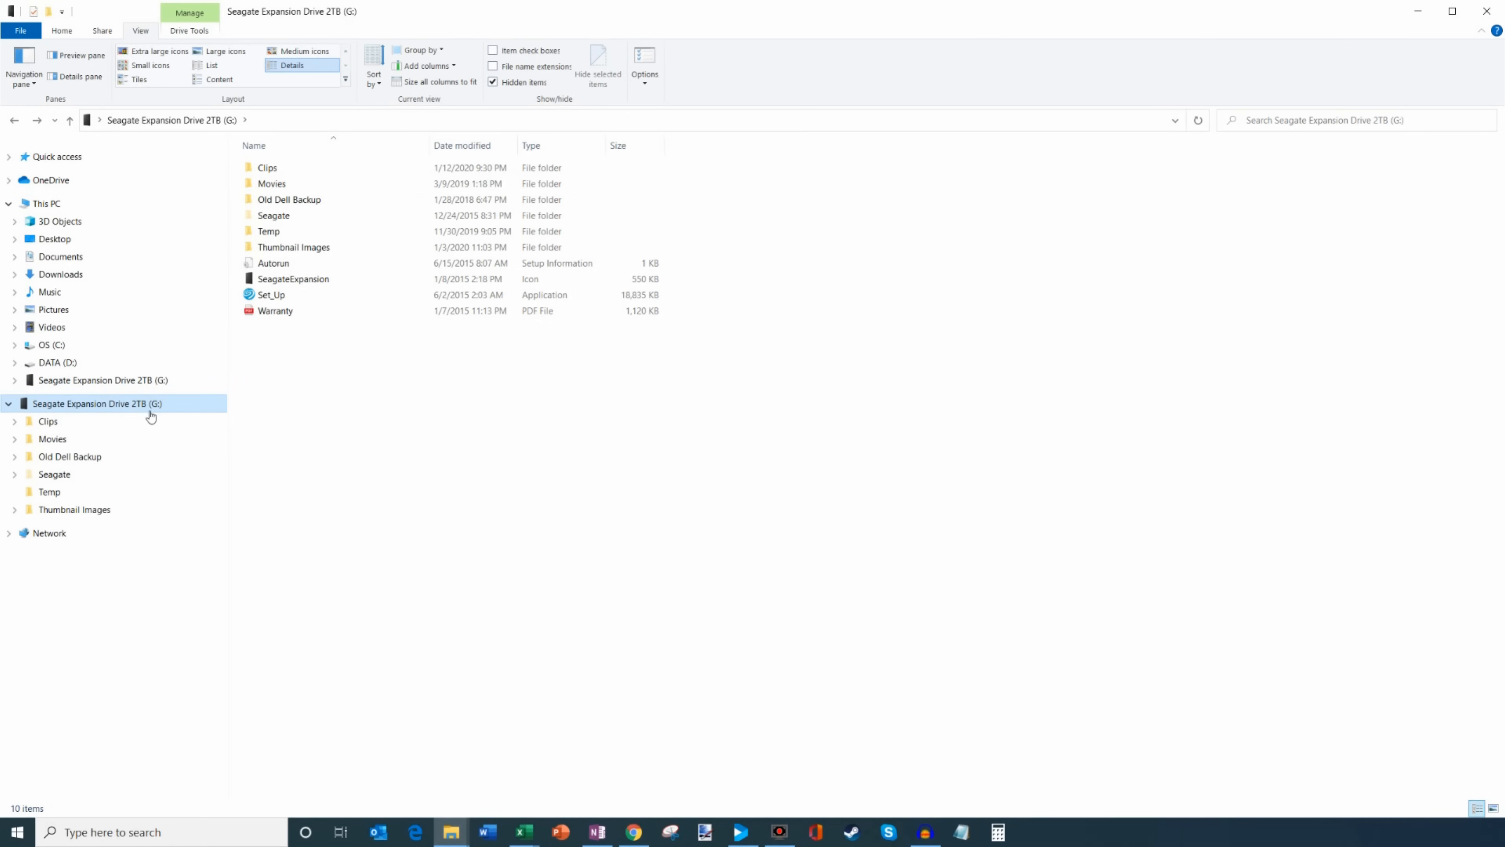
Browse into the Thumbnail Images folder on the Seagate drive and look through its contents.
click(48, 492)
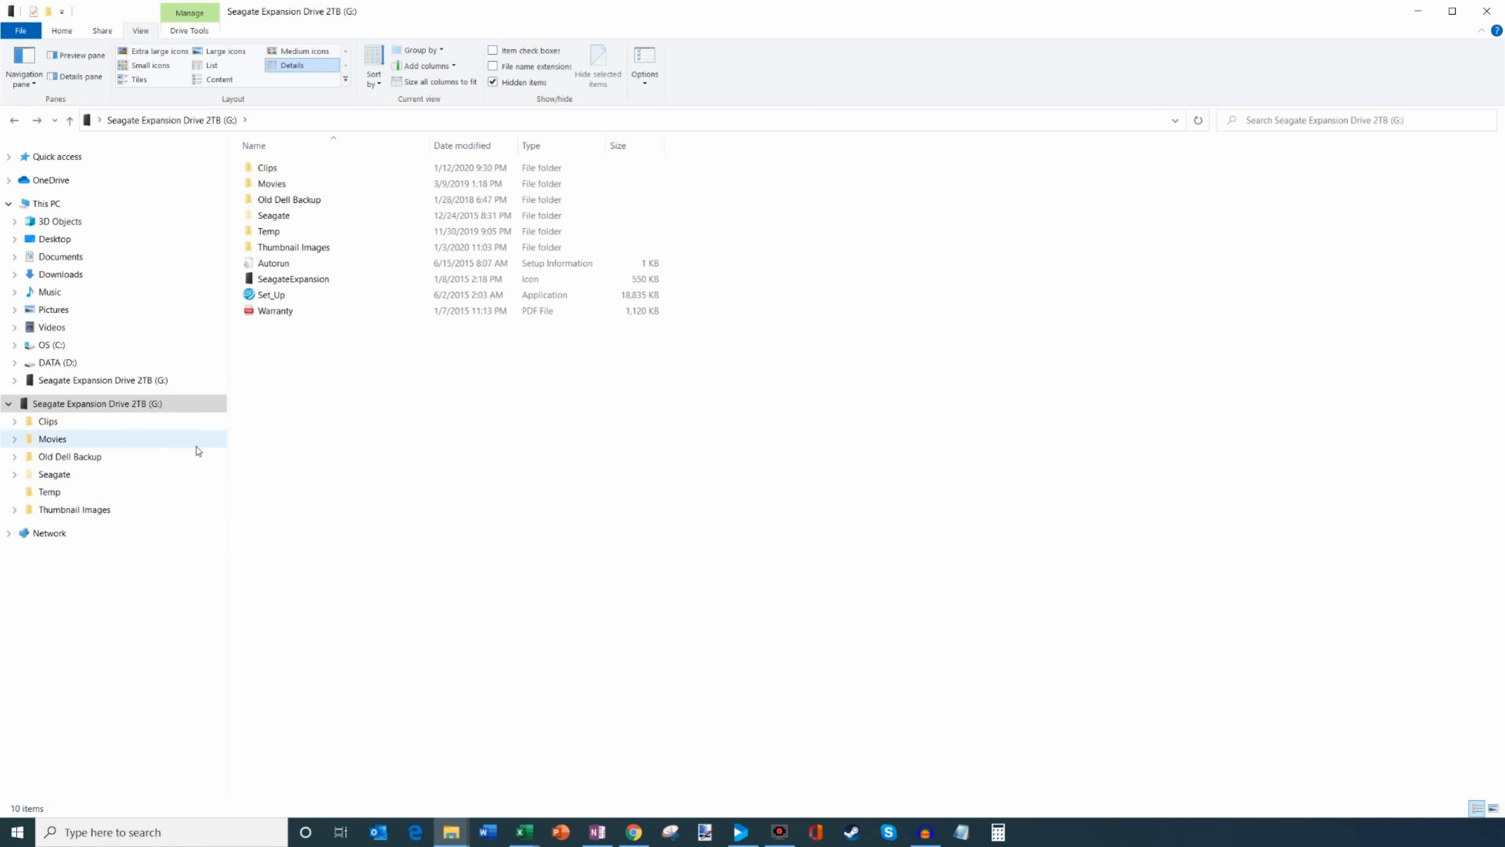
click(274, 311)
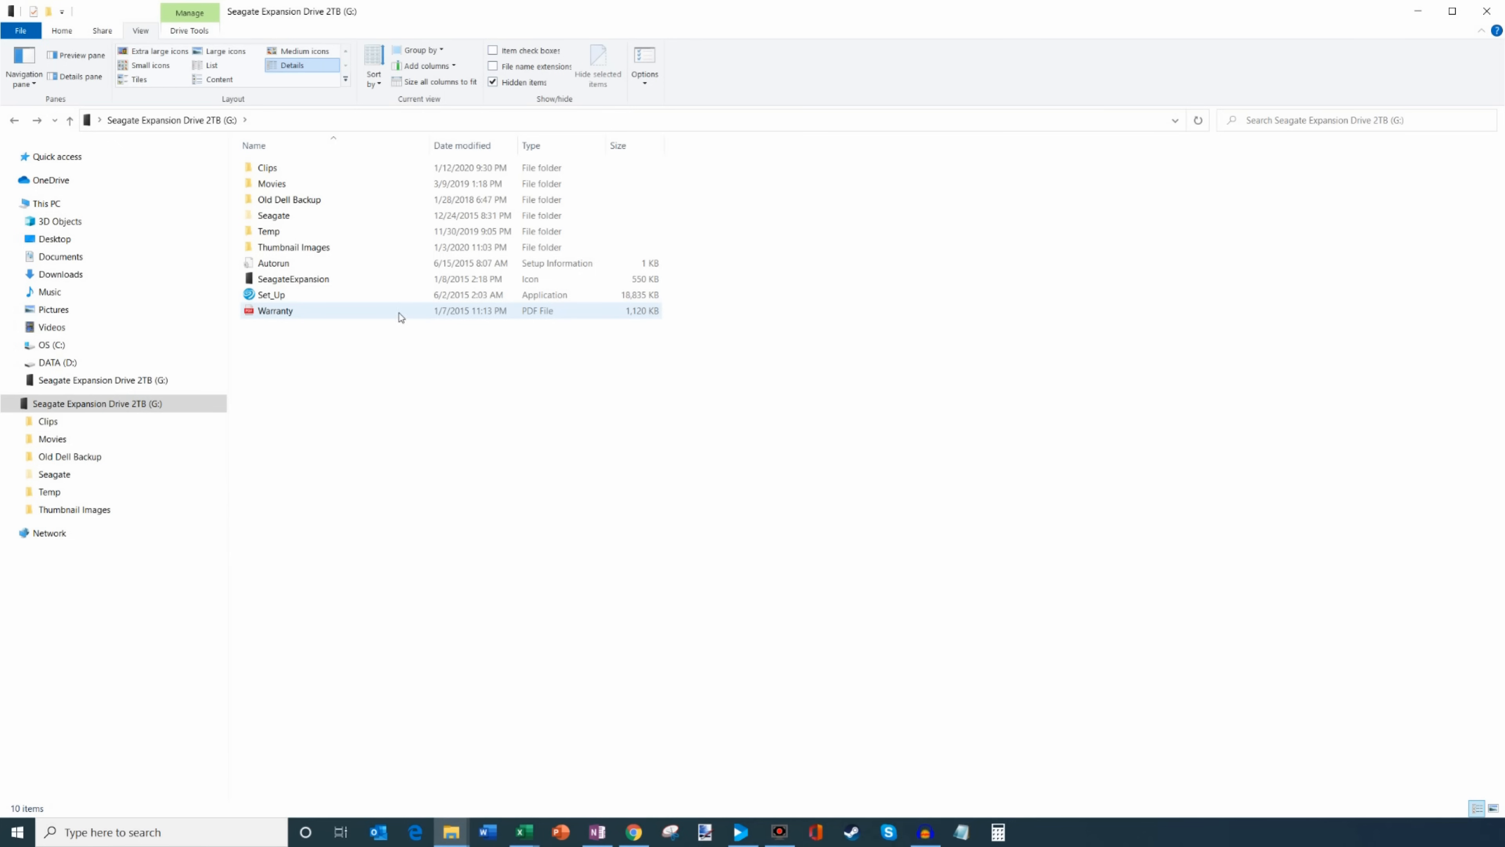
click(294, 247)
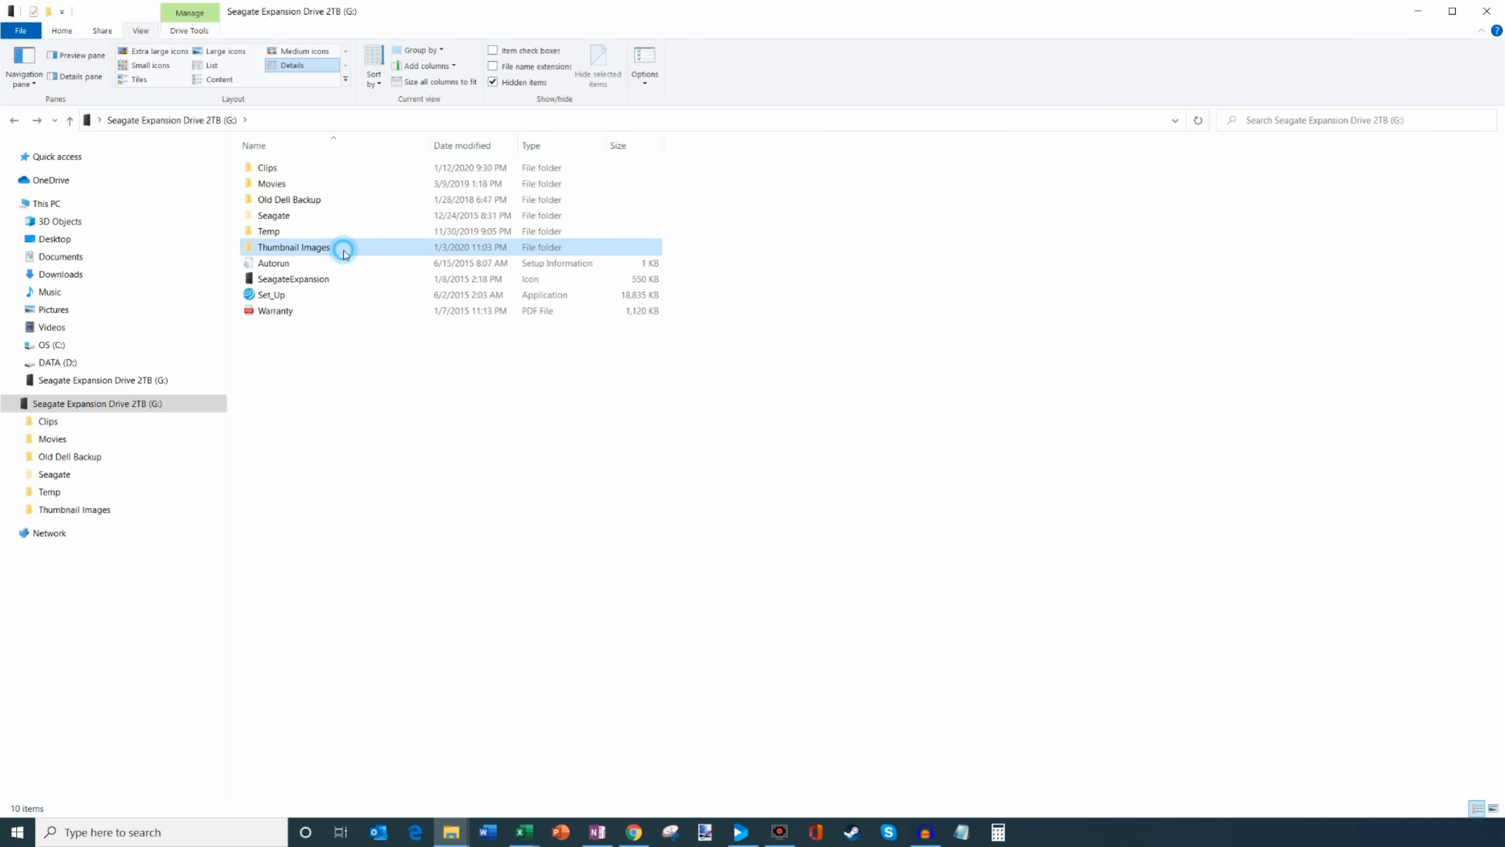
double_click(294, 247)
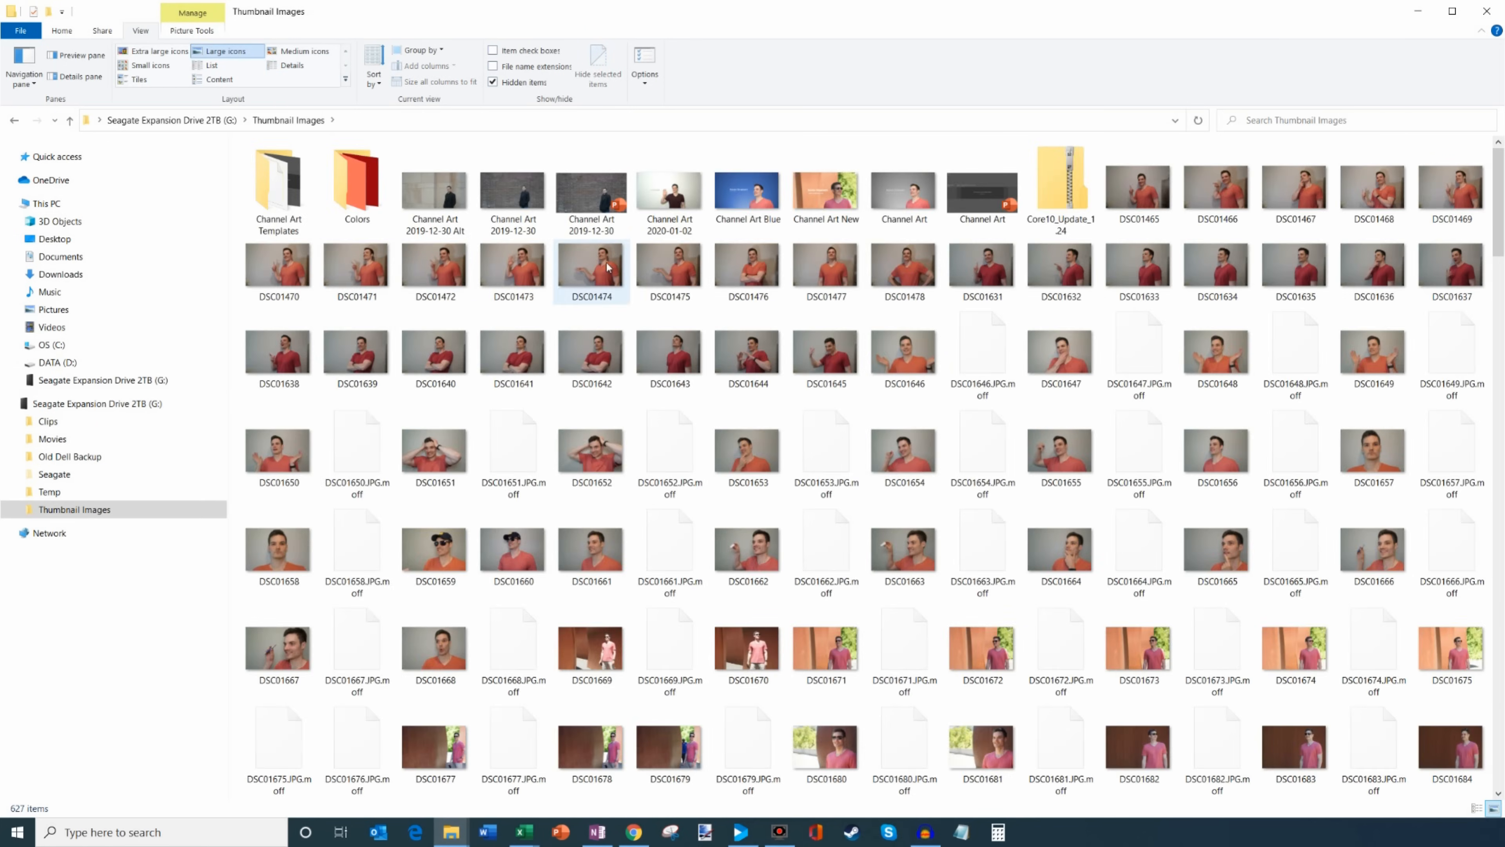
click(1294, 269)
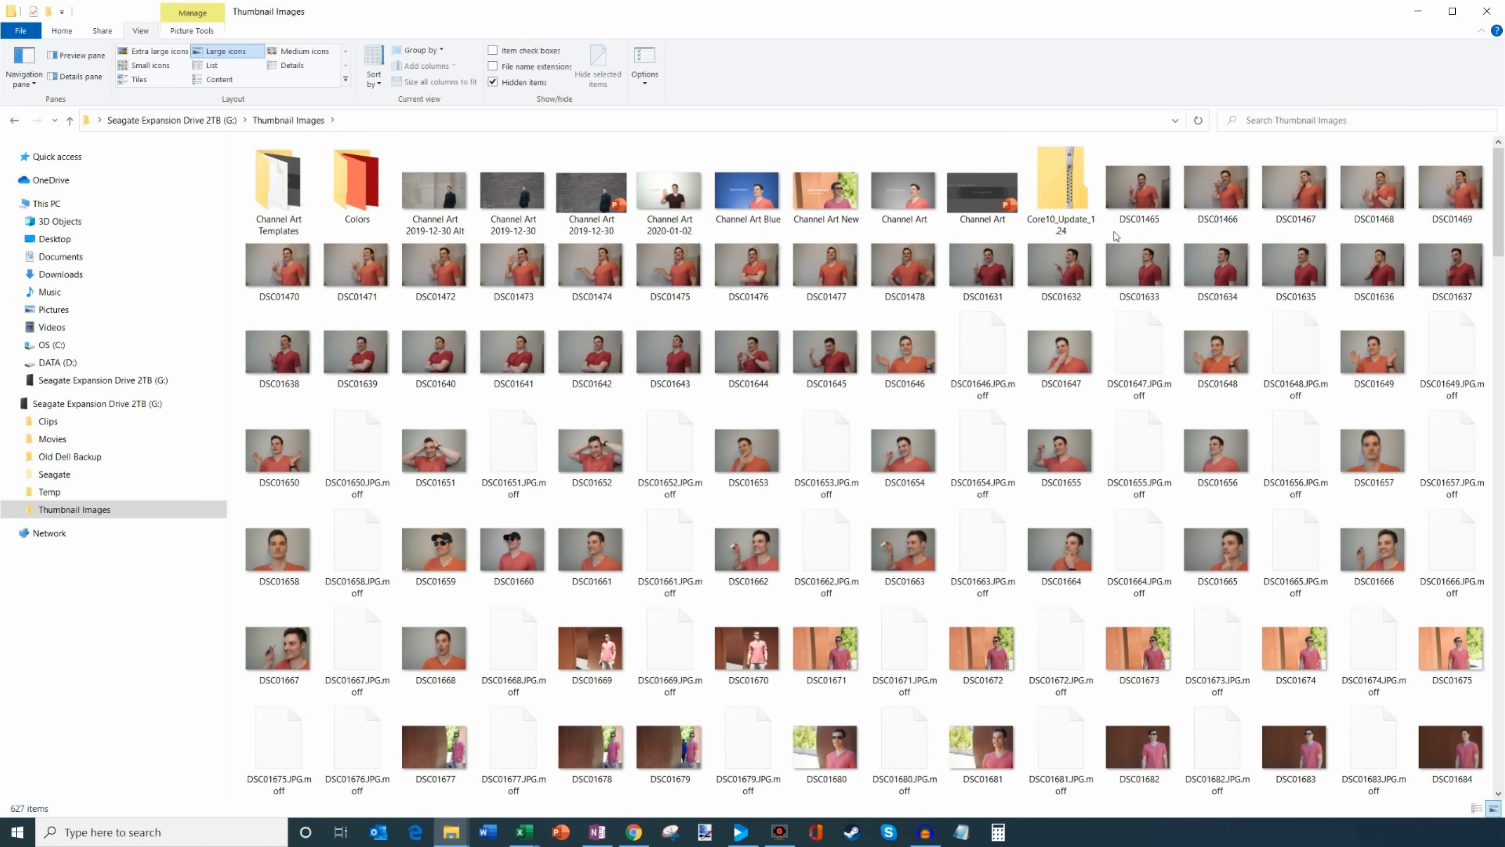
click(669, 451)
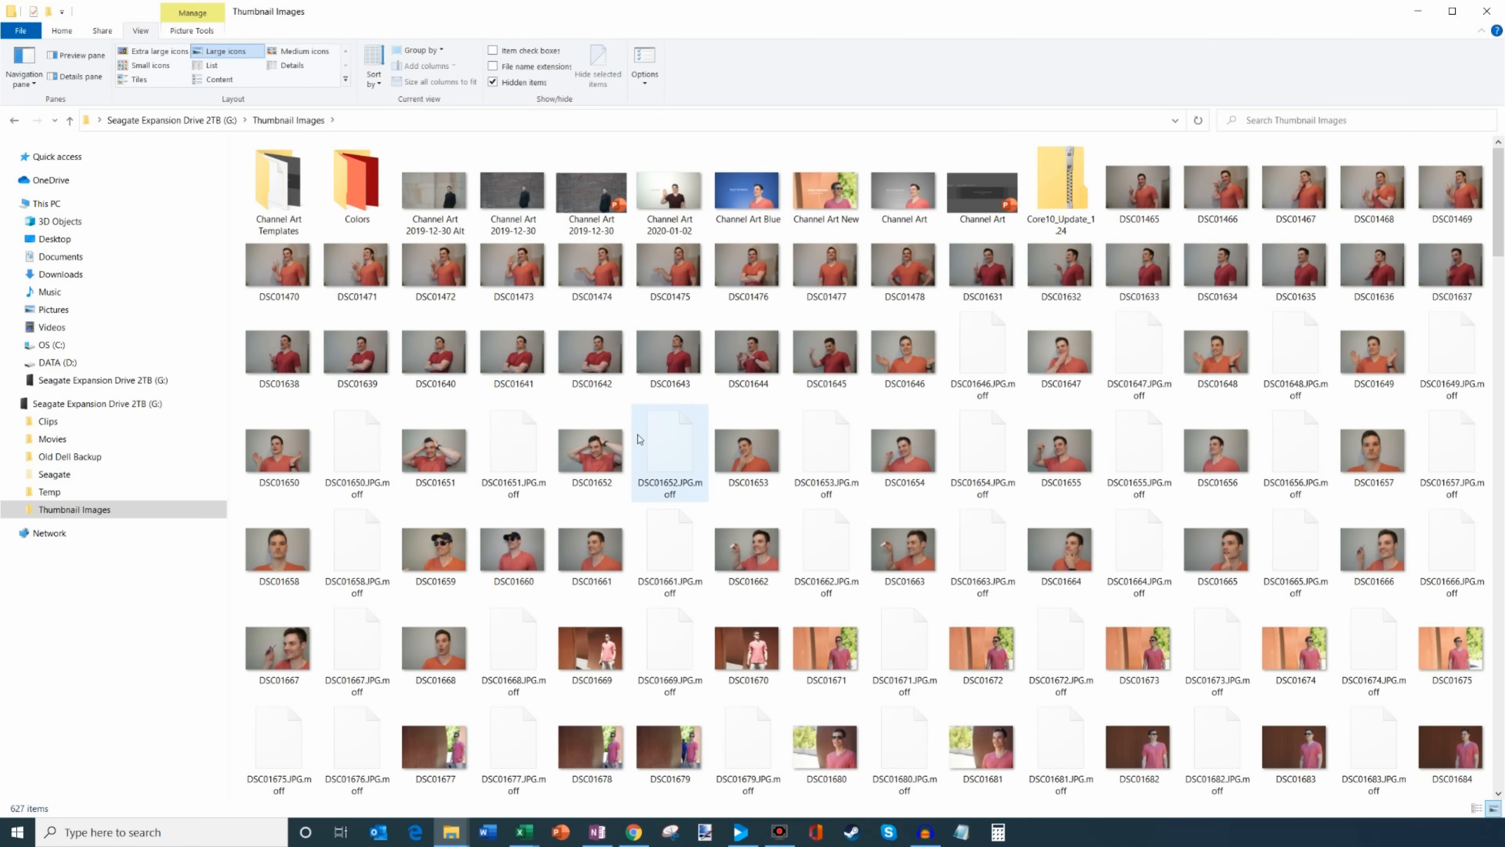
click(1138, 446)
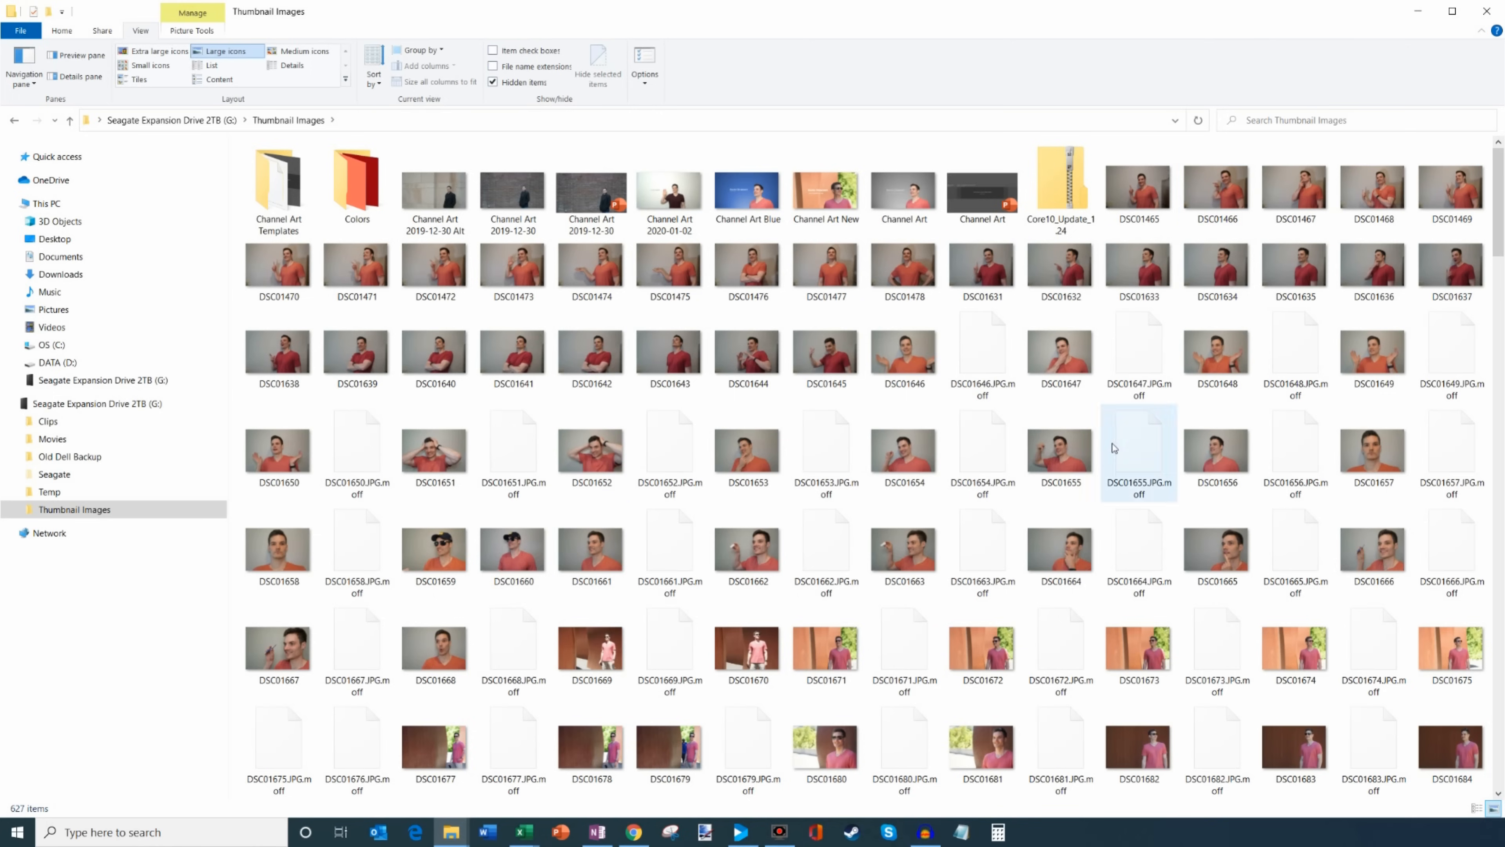
click(591, 355)
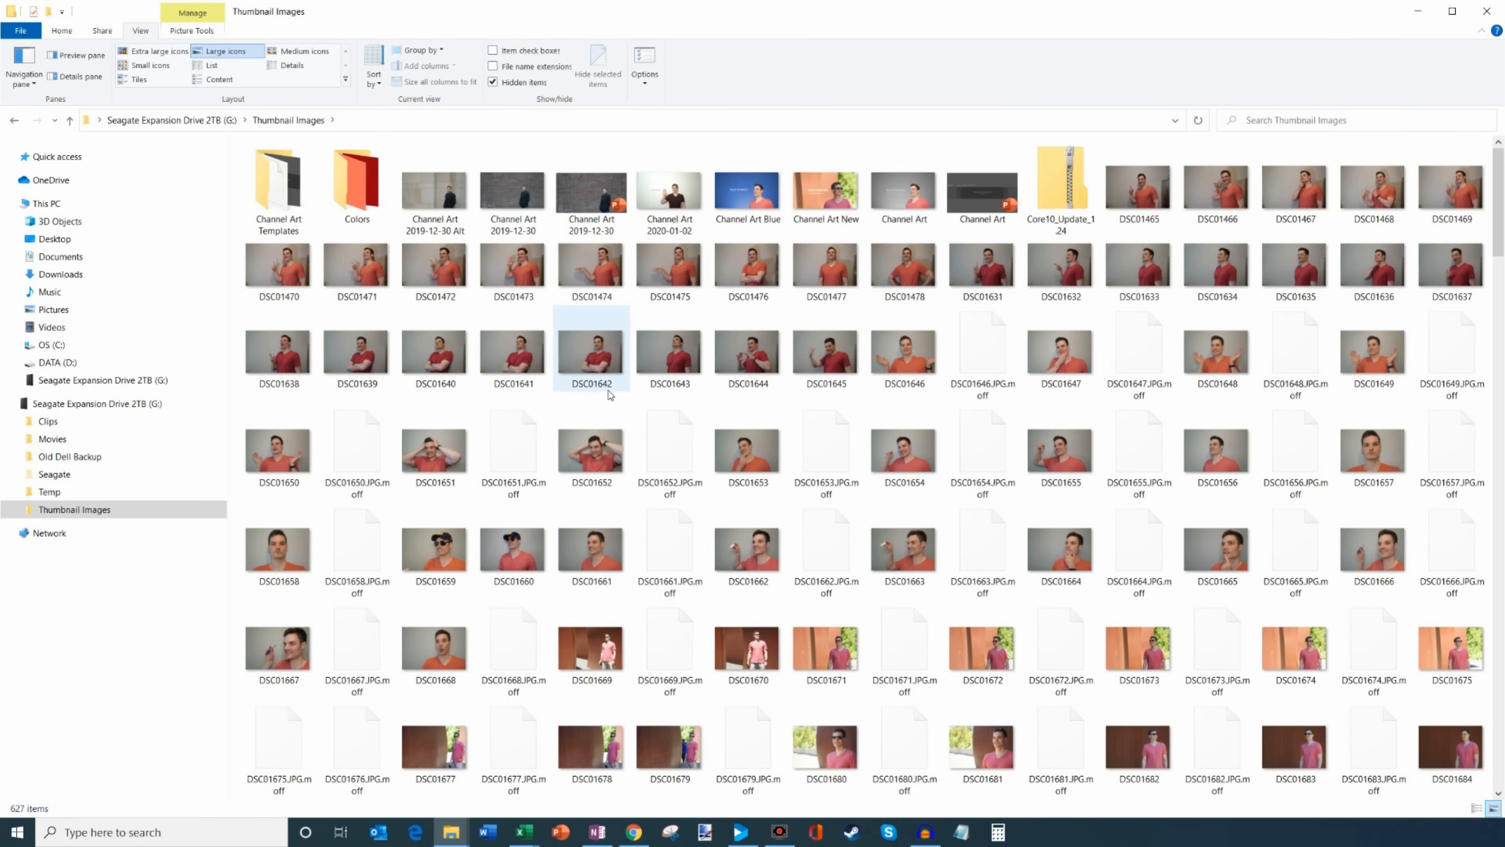
click(1216, 650)
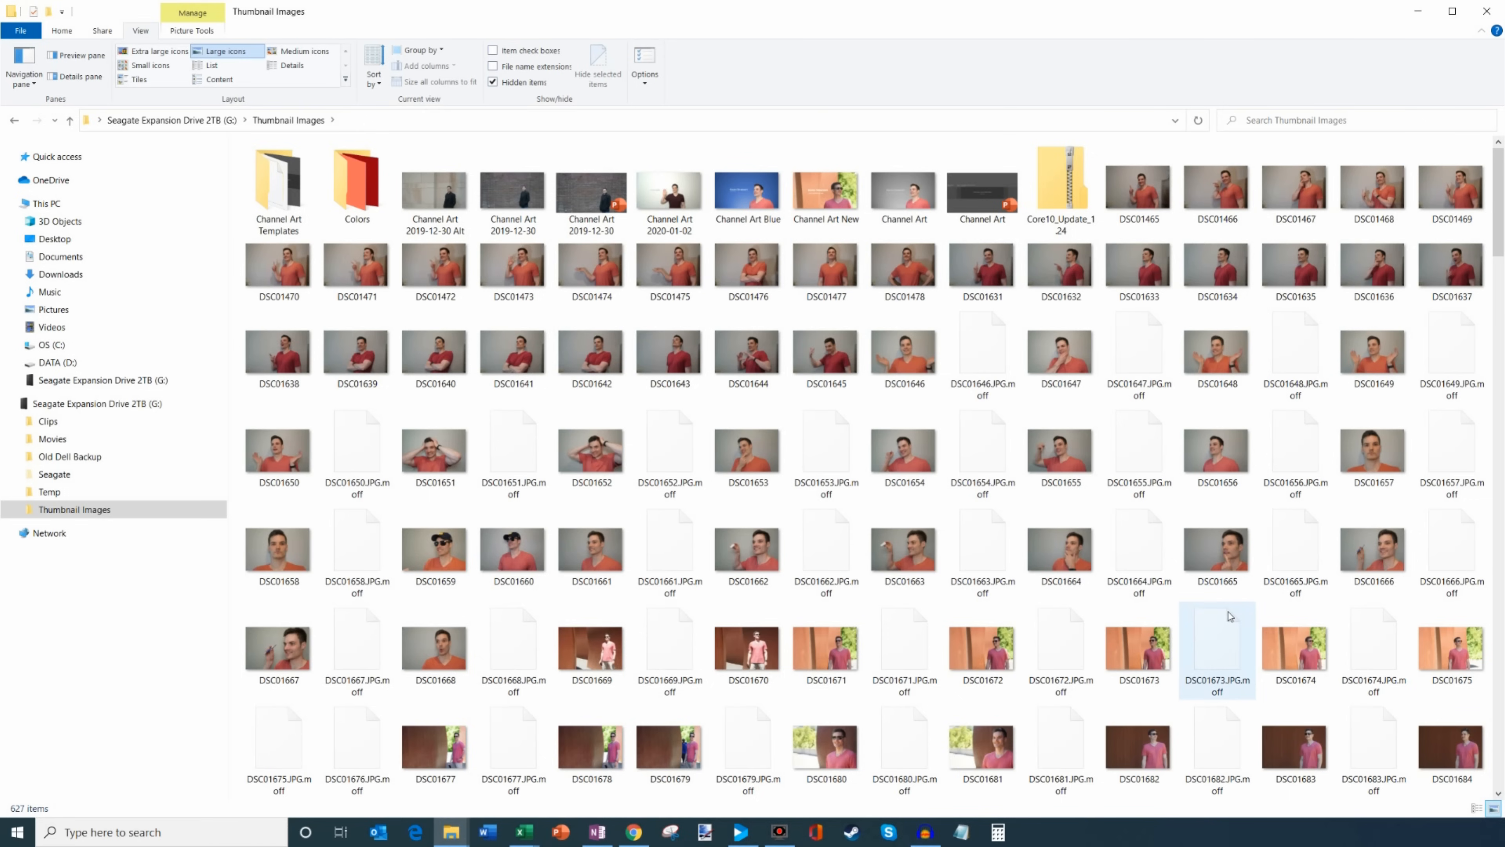
click(669, 347)
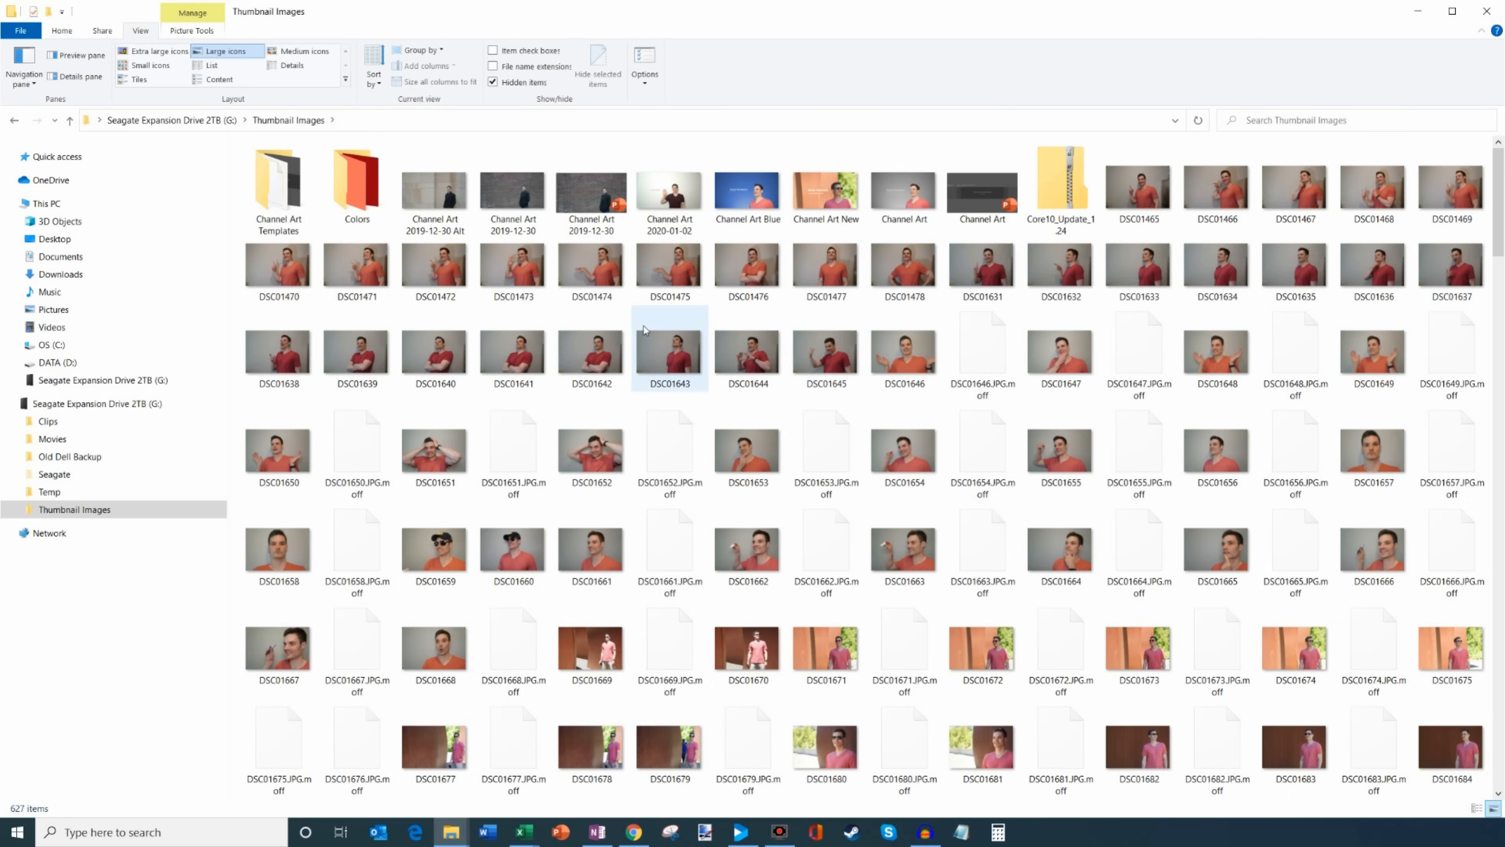
scroll(down, 3)
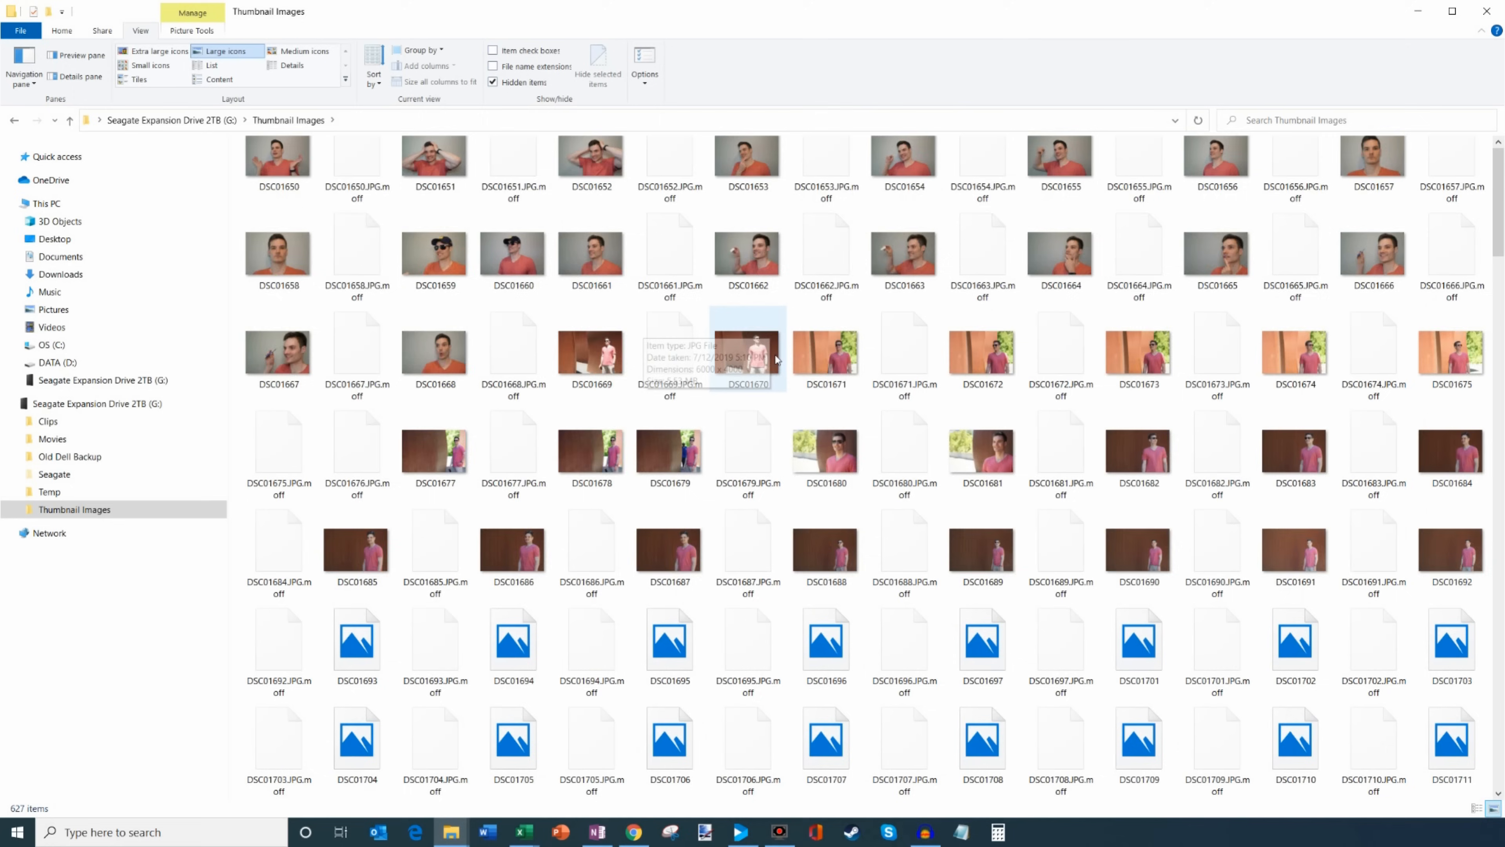
scroll(up, 3)
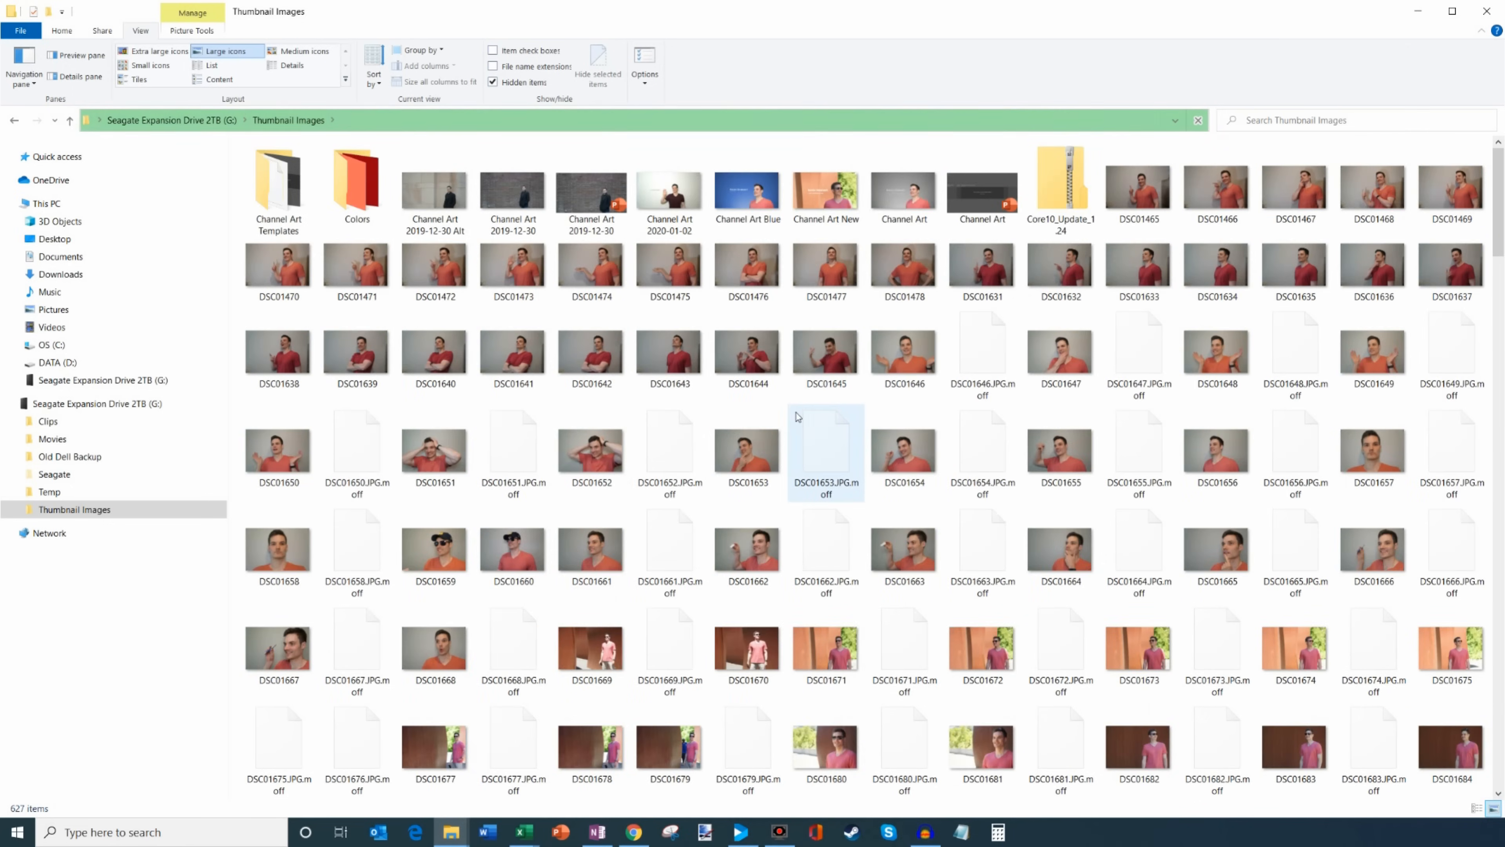
Return to the Seagate drive's top level and bring up the drive's context menu.
click(68, 120)
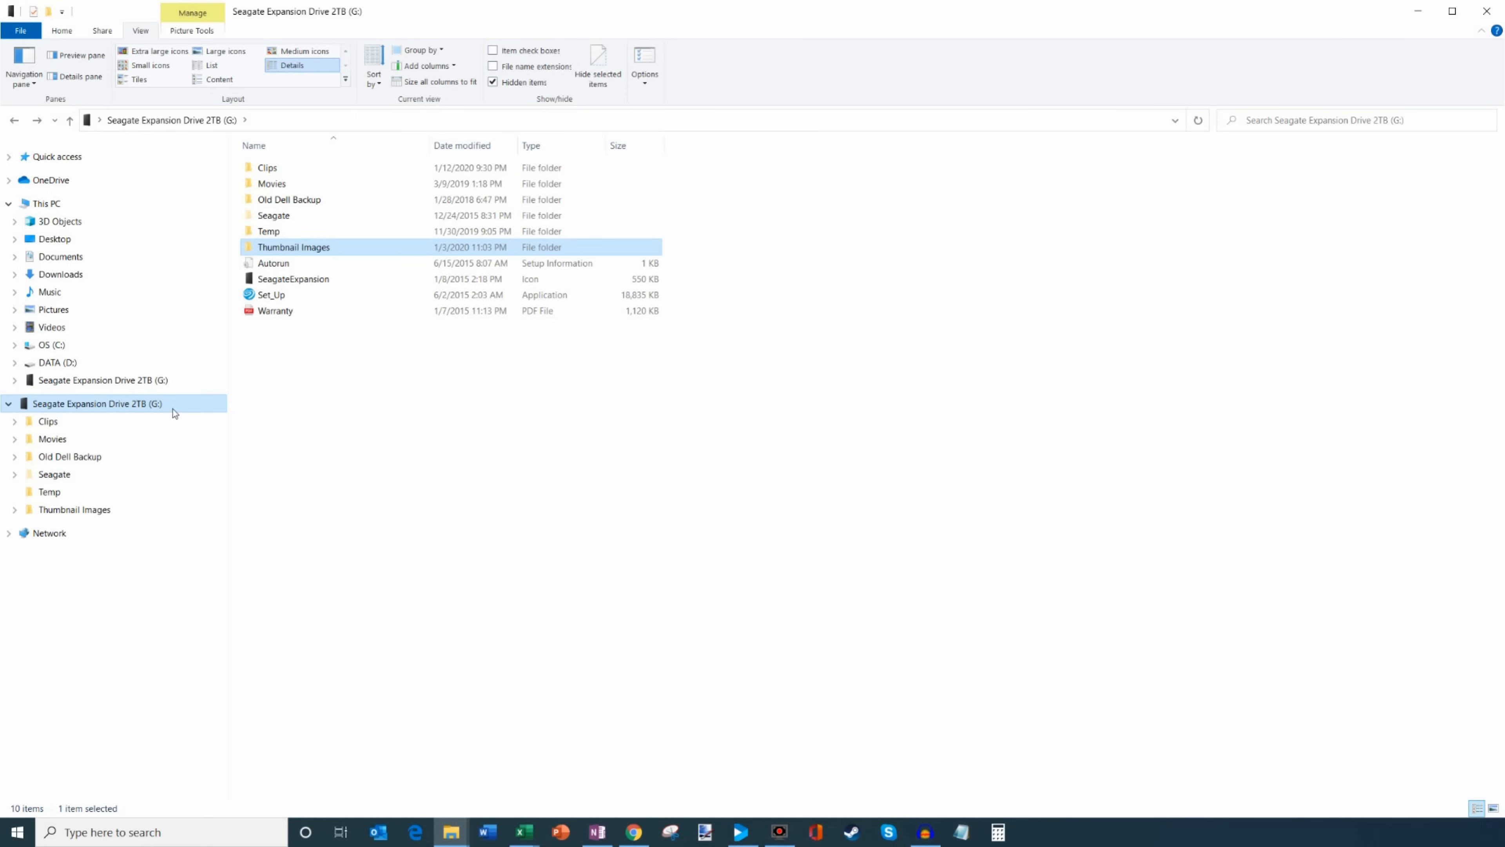
mouse_move(165, 408)
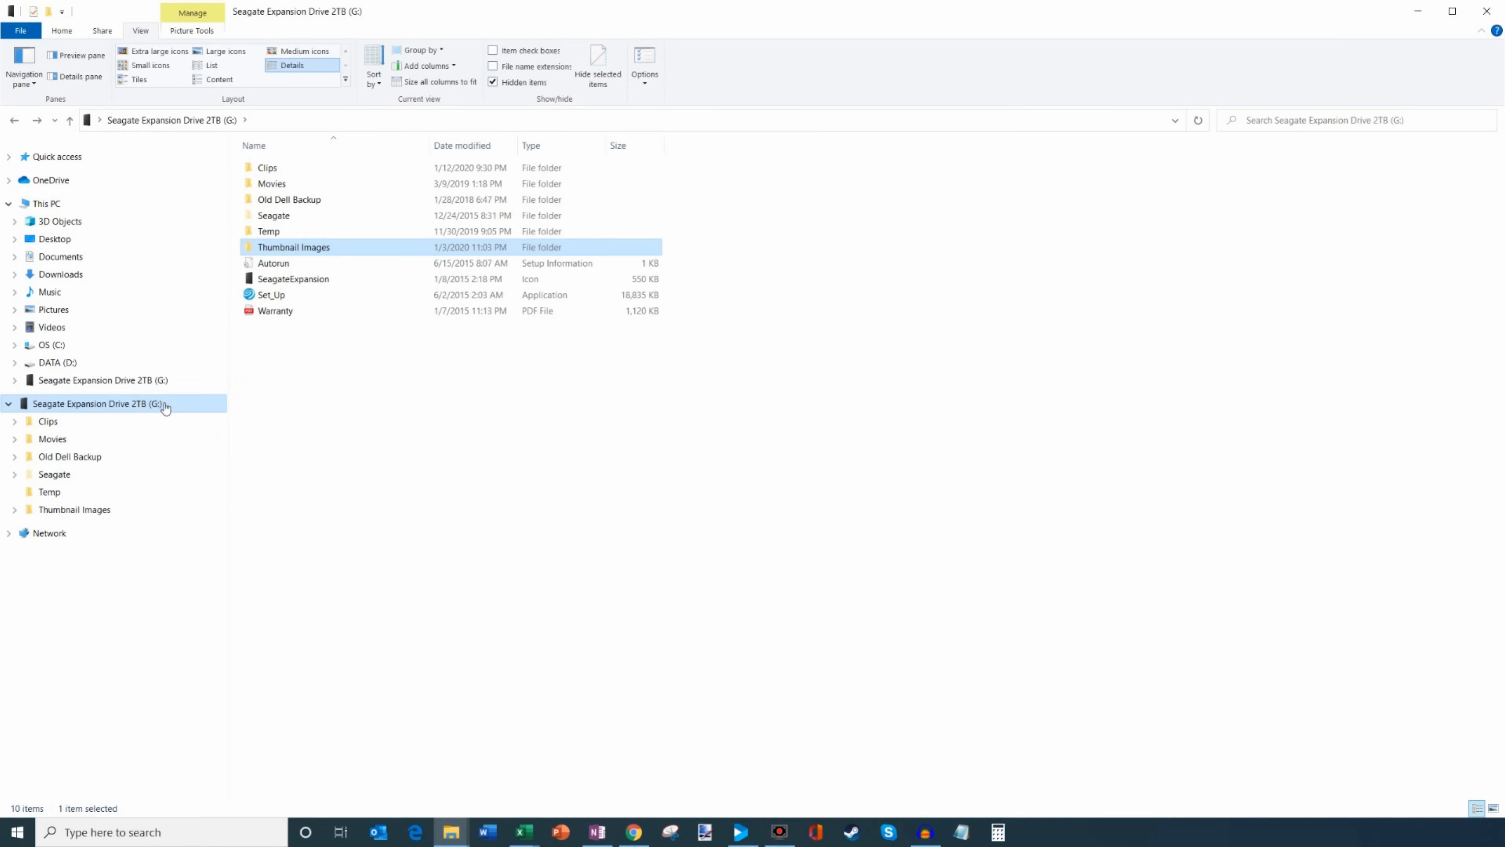
right_click(96, 403)
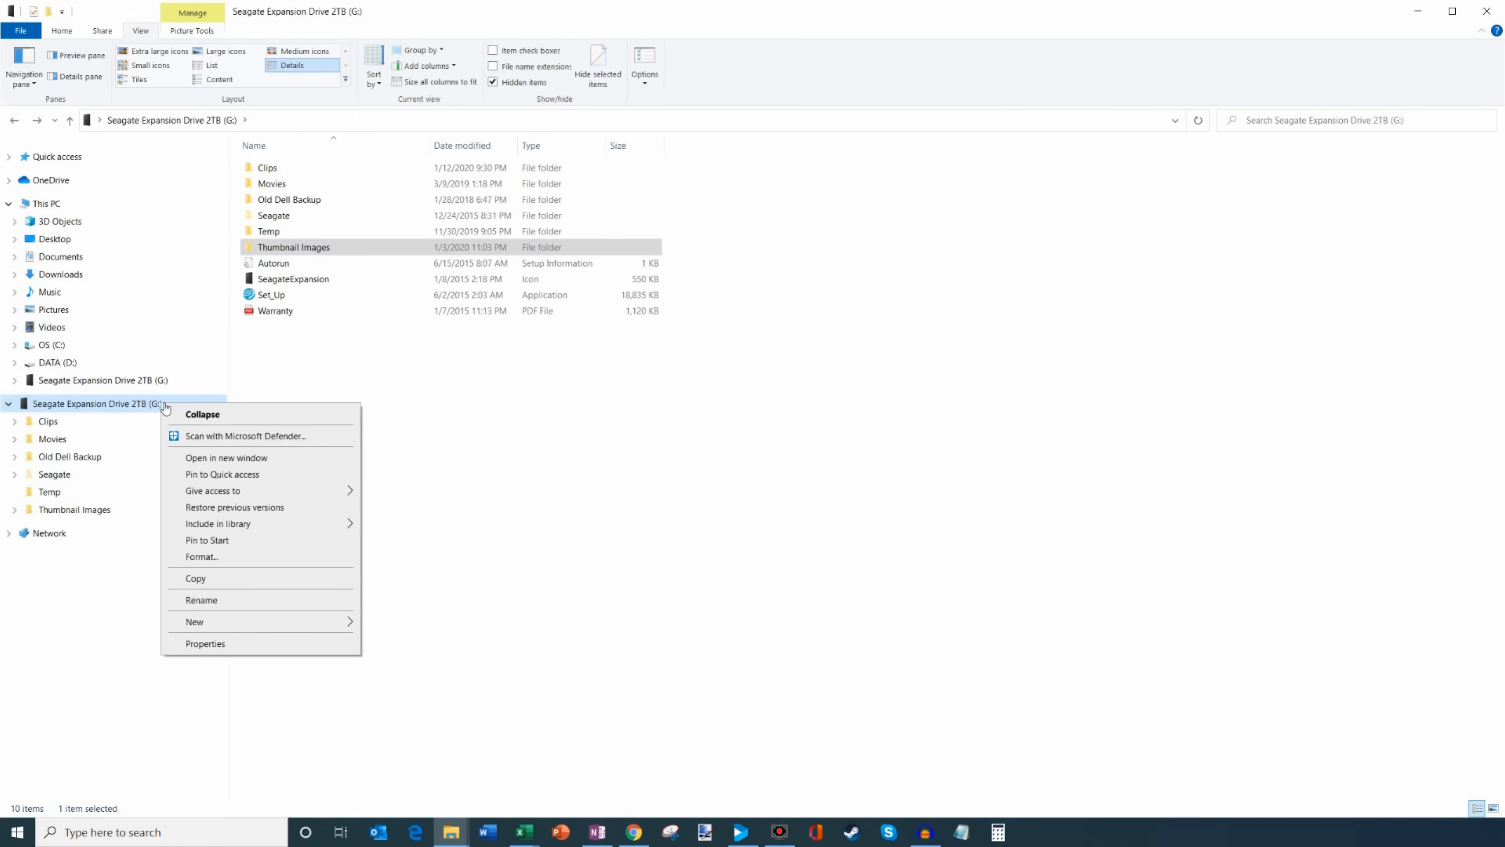
mouse_move(221, 541)
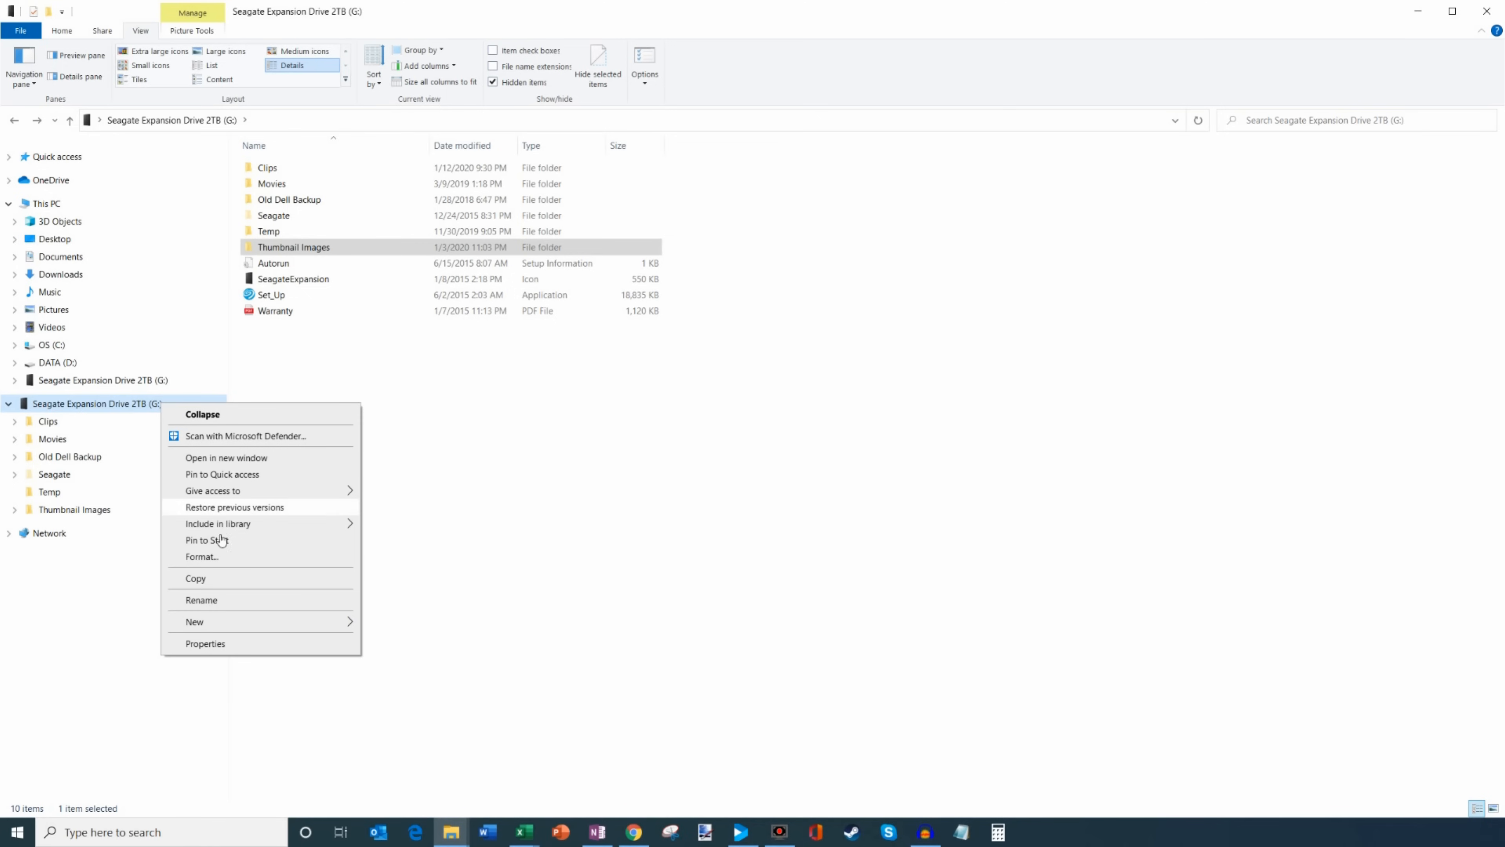
mouse_move(252, 654)
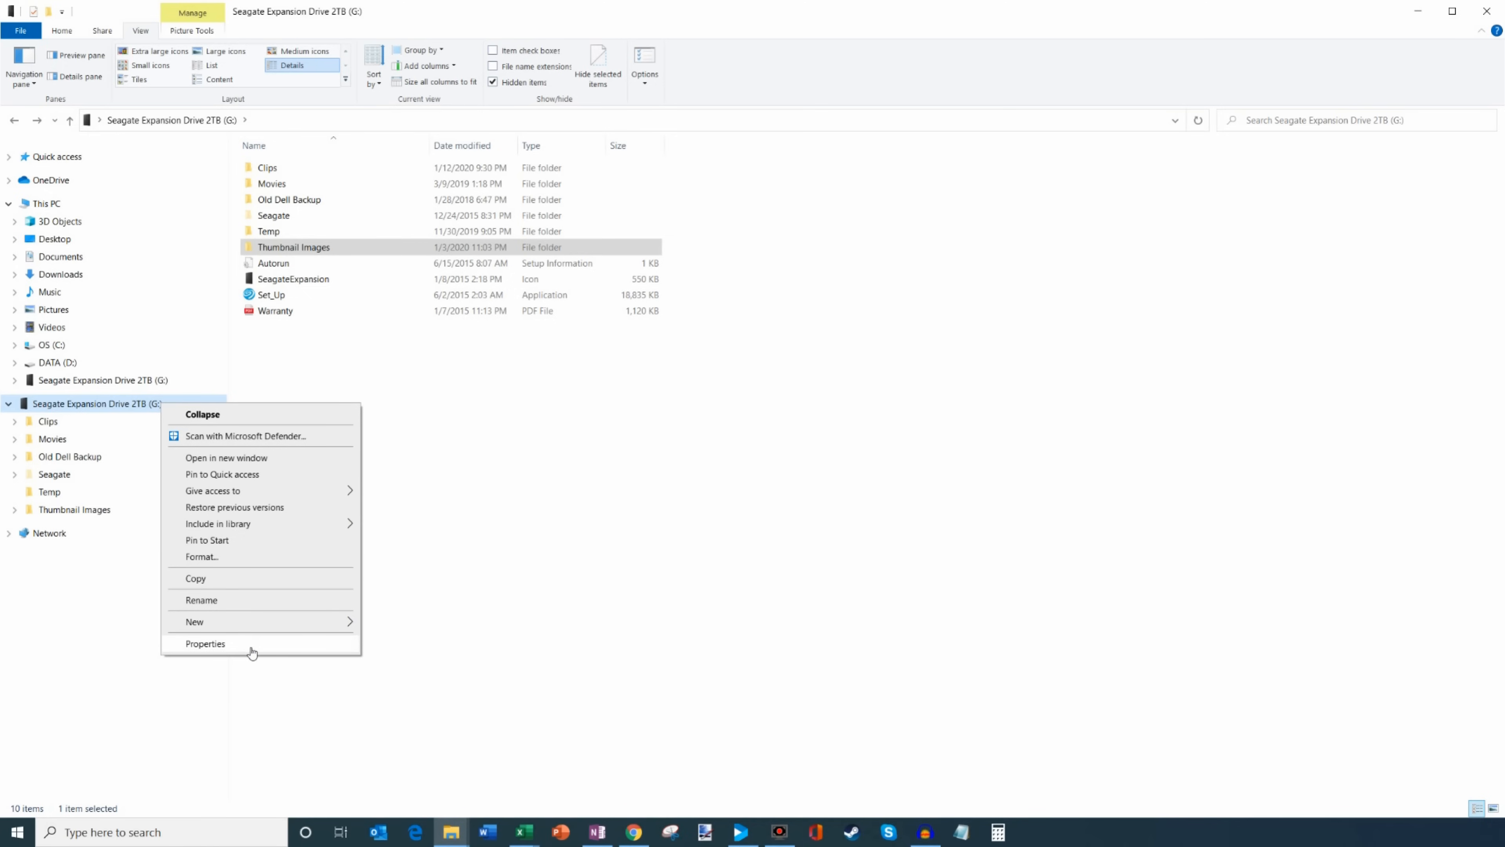
Show the Seagate drive's properties with 1.59 TB used and 227 GB free.
click(206, 642)
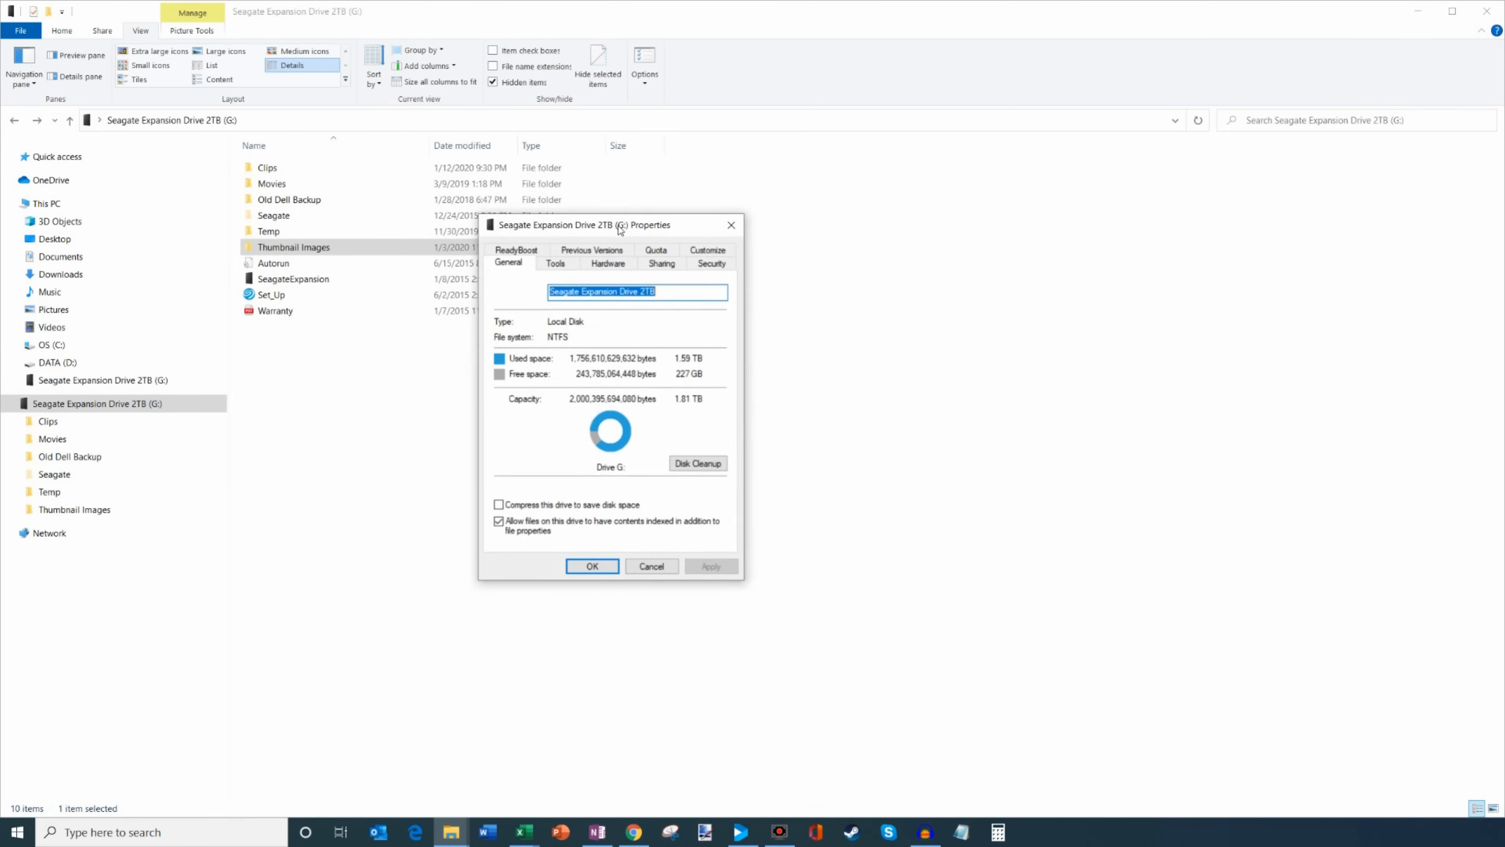
mouse_move(710, 261)
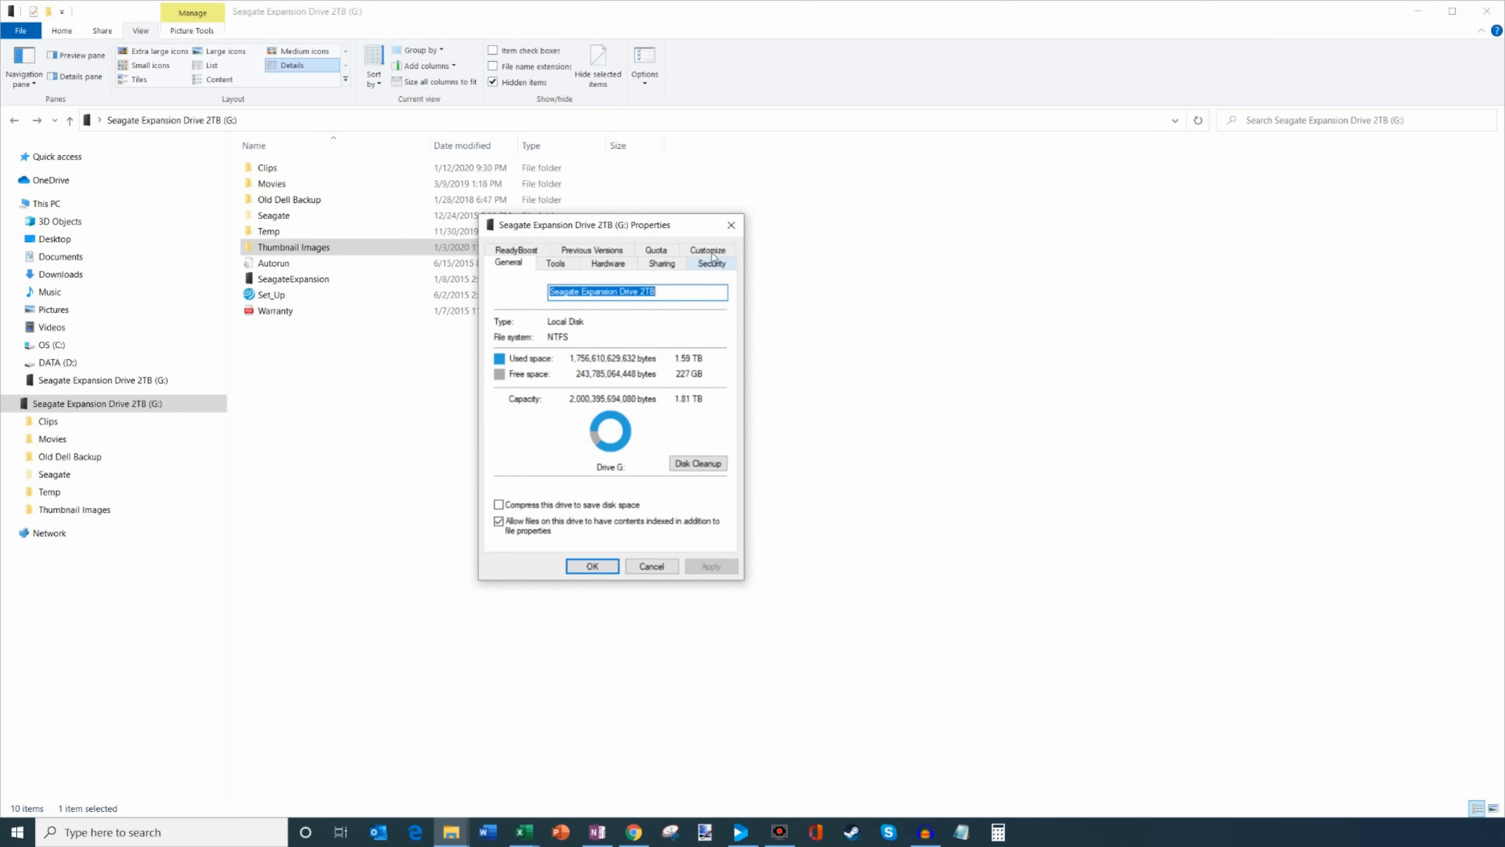
mouse_move(643, 269)
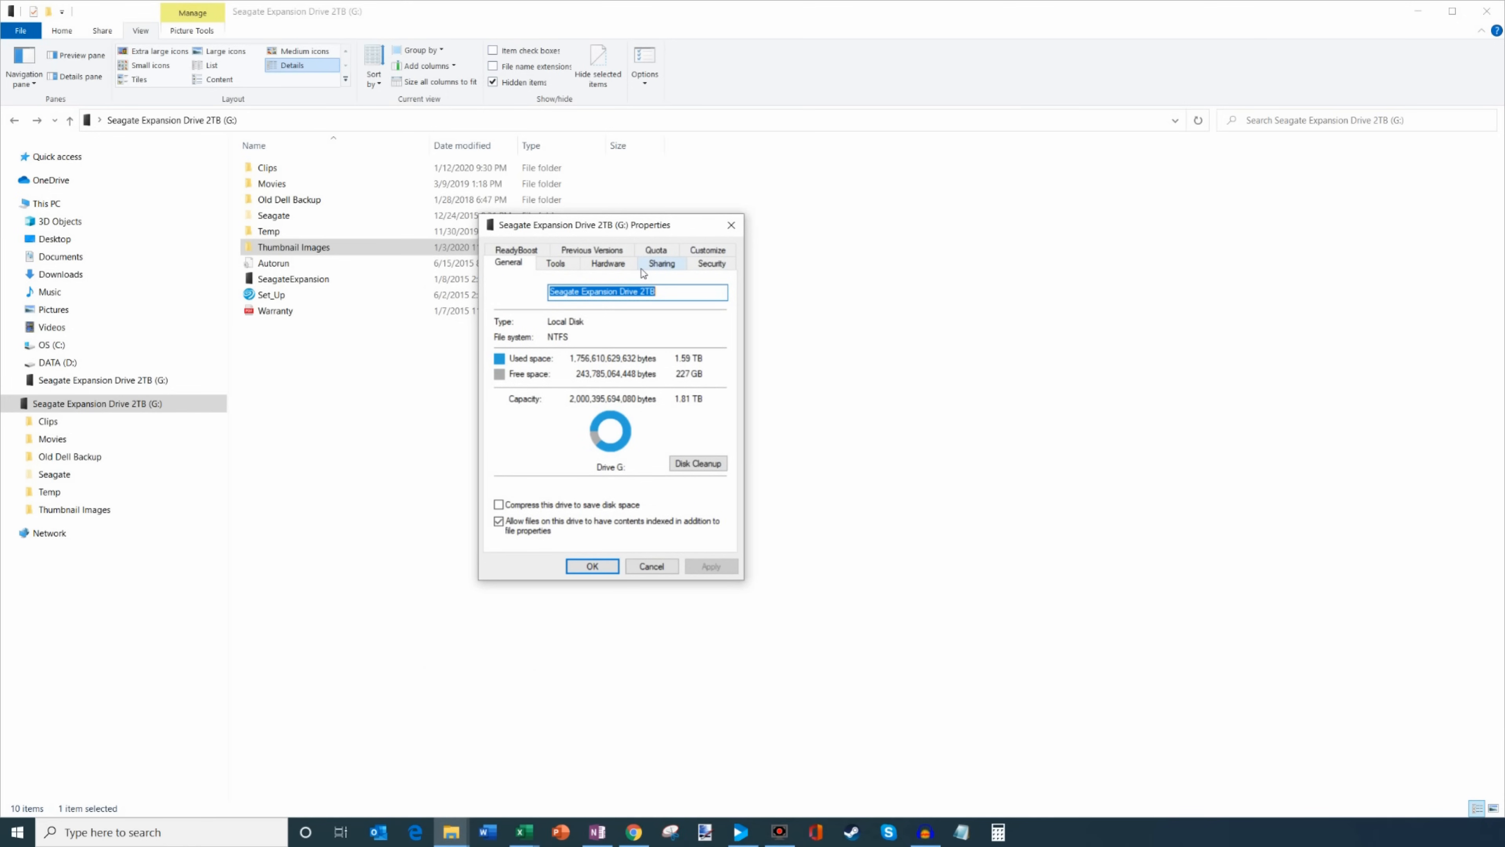
mouse_move(667, 269)
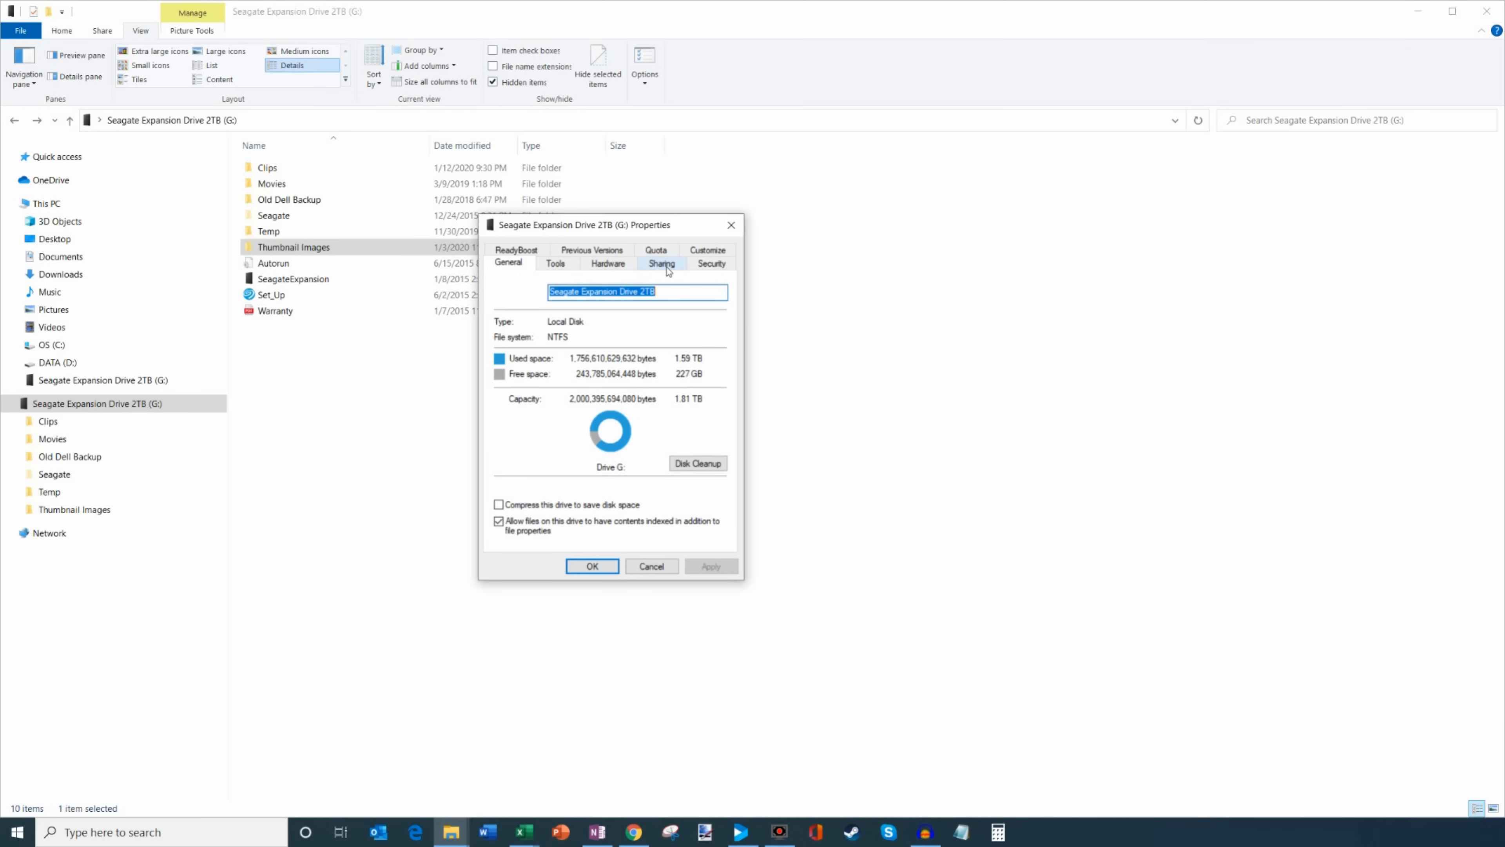
Under Sharing > Advanced Sharing, enable 'Share this folder' with share name G.
click(661, 263)
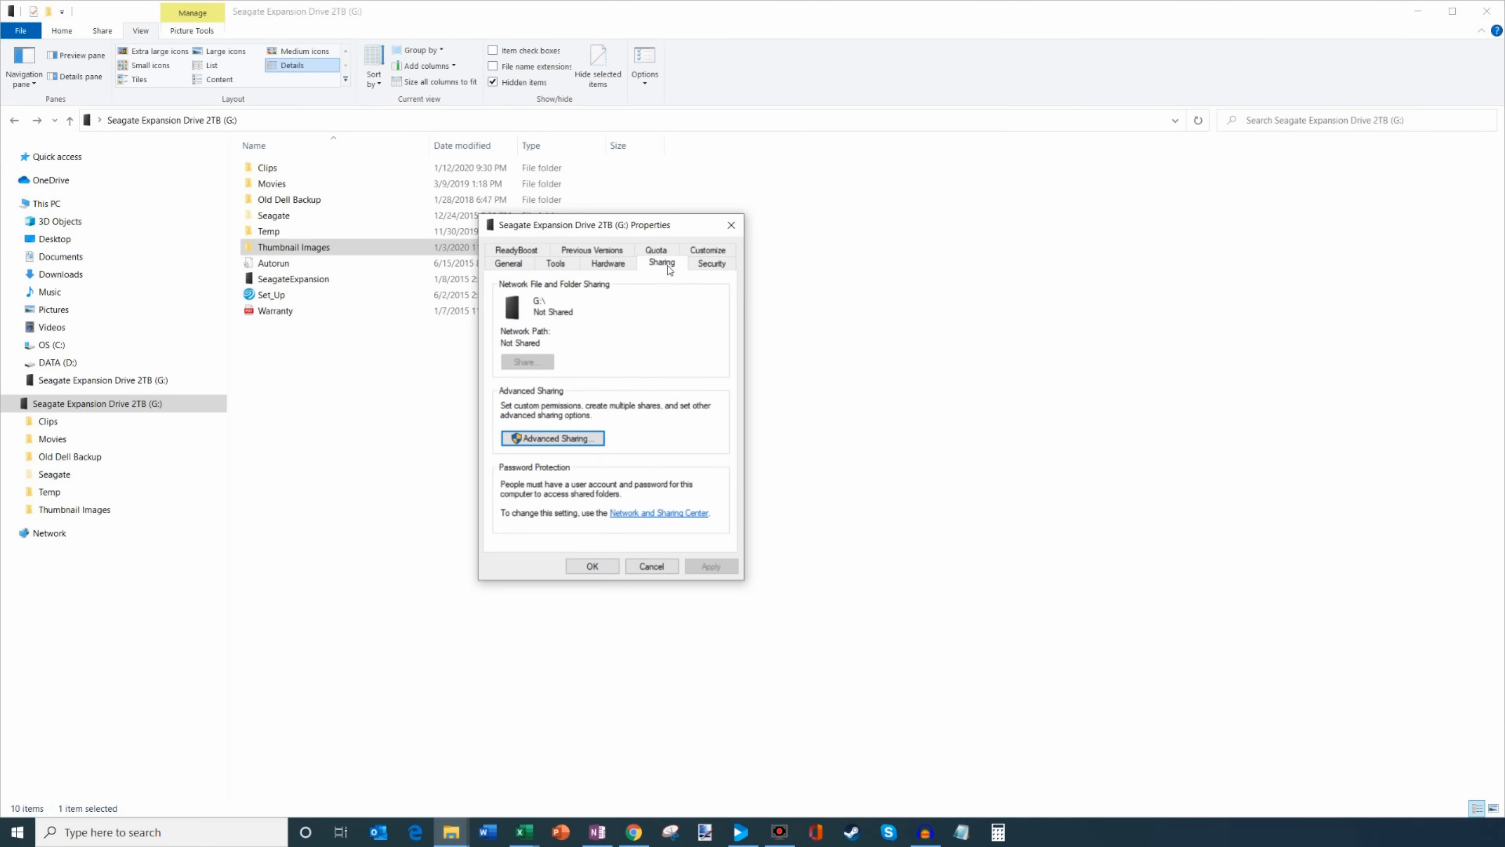
mouse_move(534, 314)
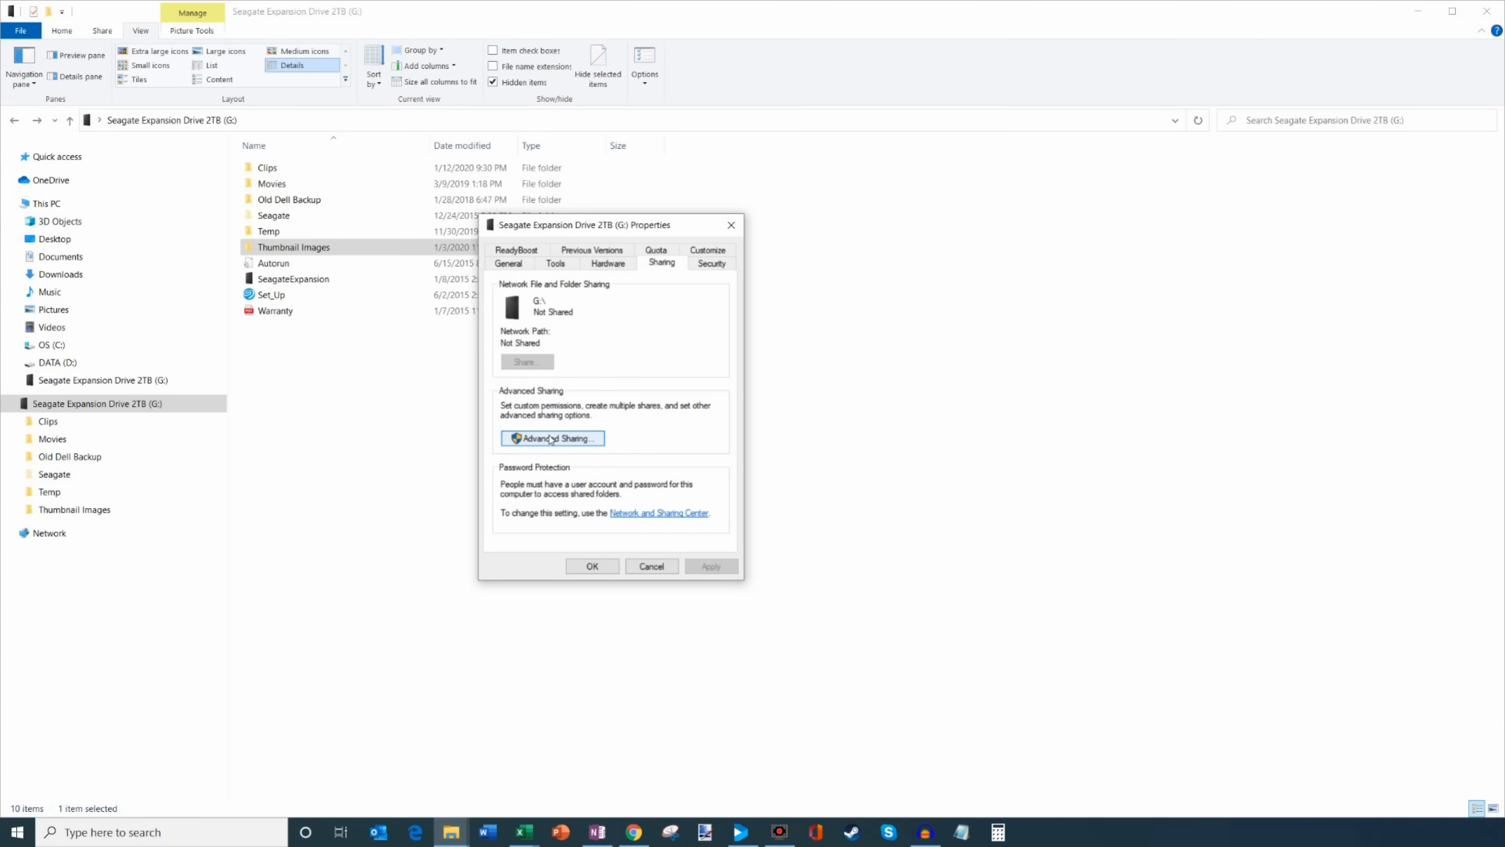
mouse_move(560, 440)
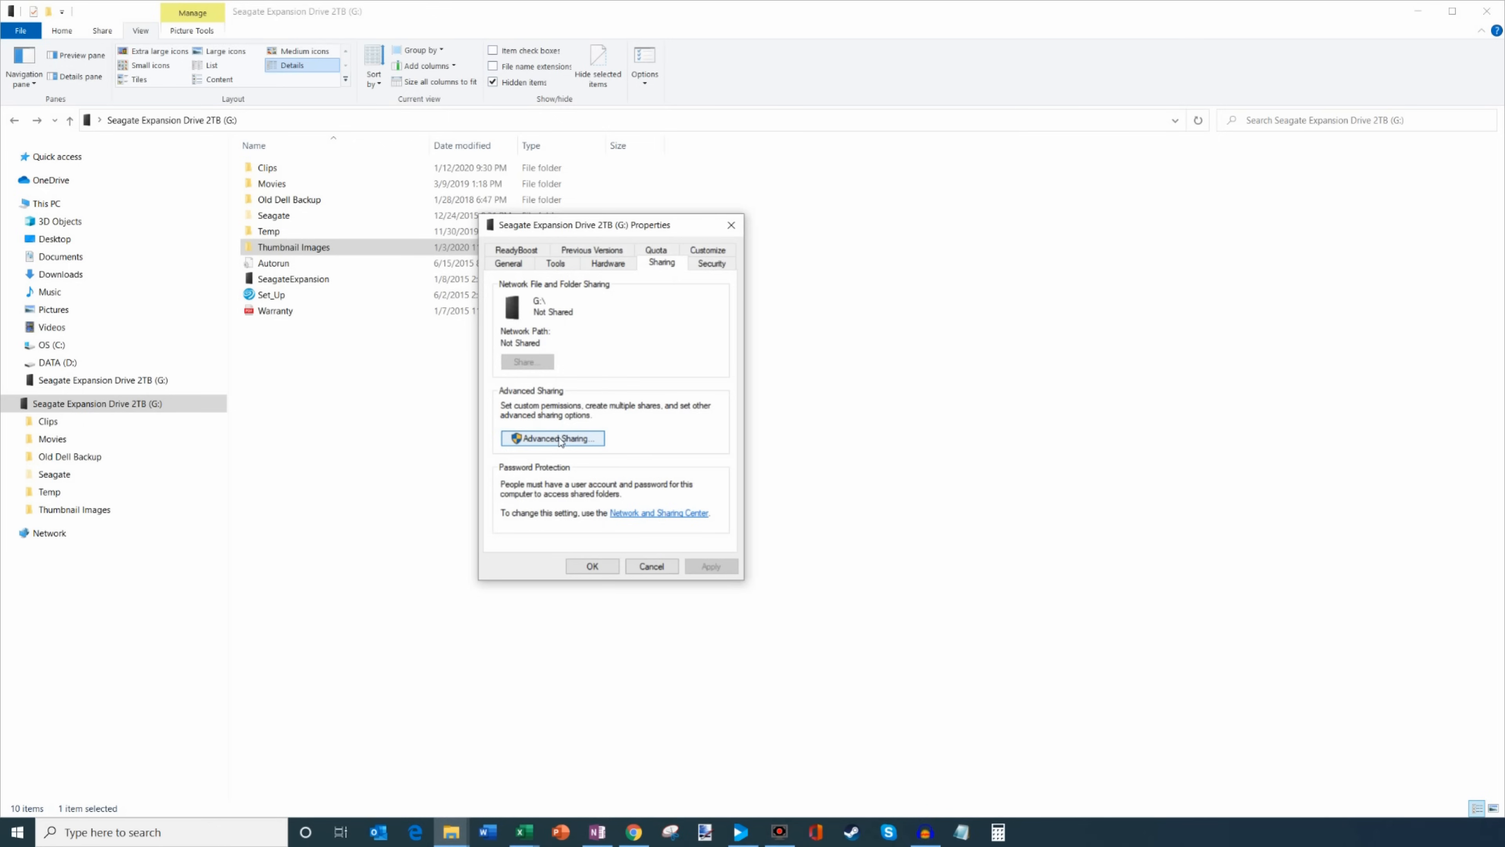
click(552, 437)
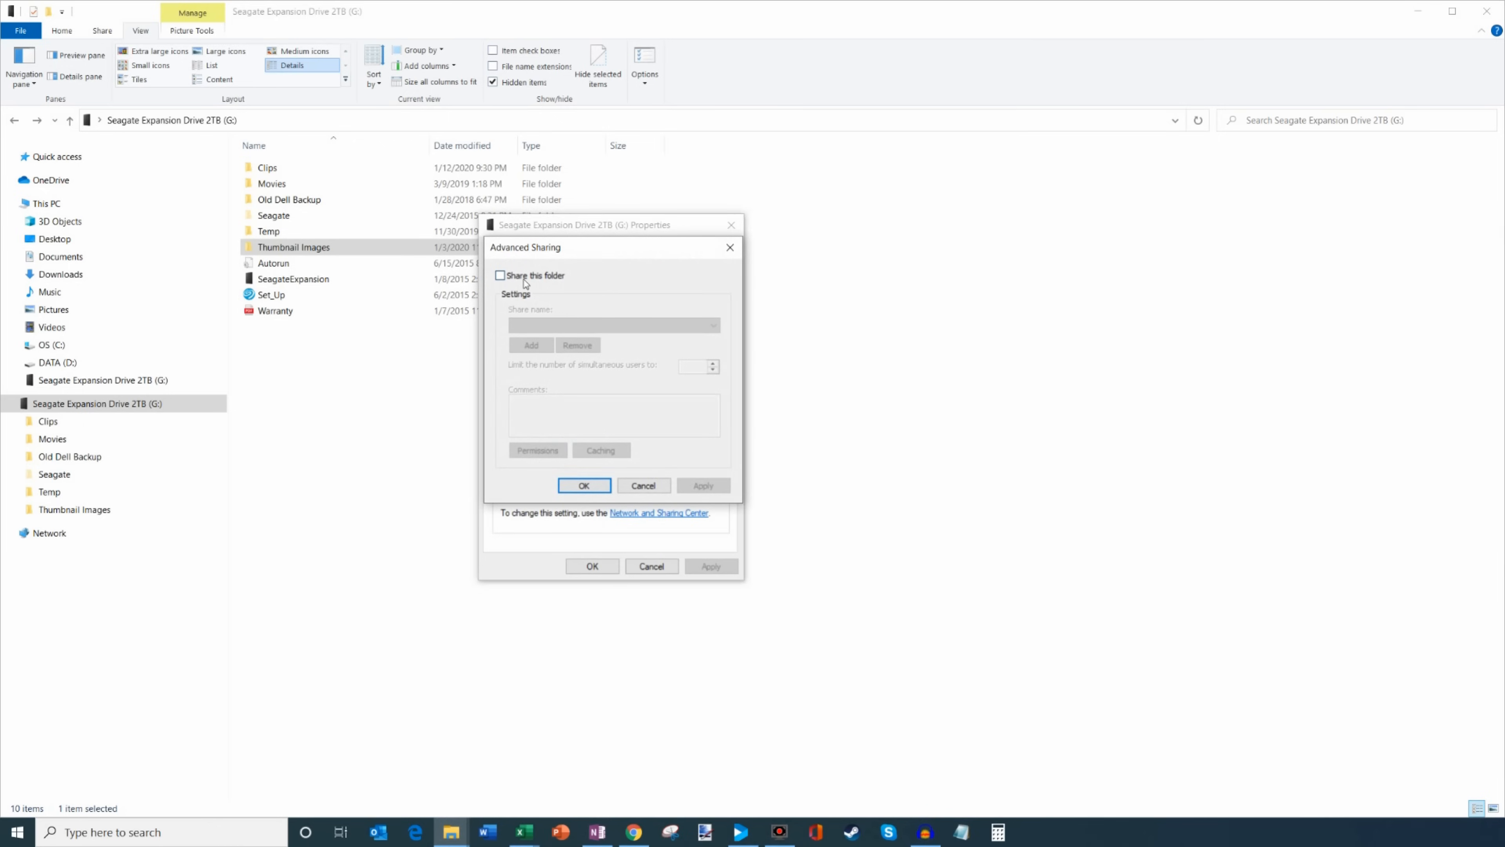
click(500, 276)
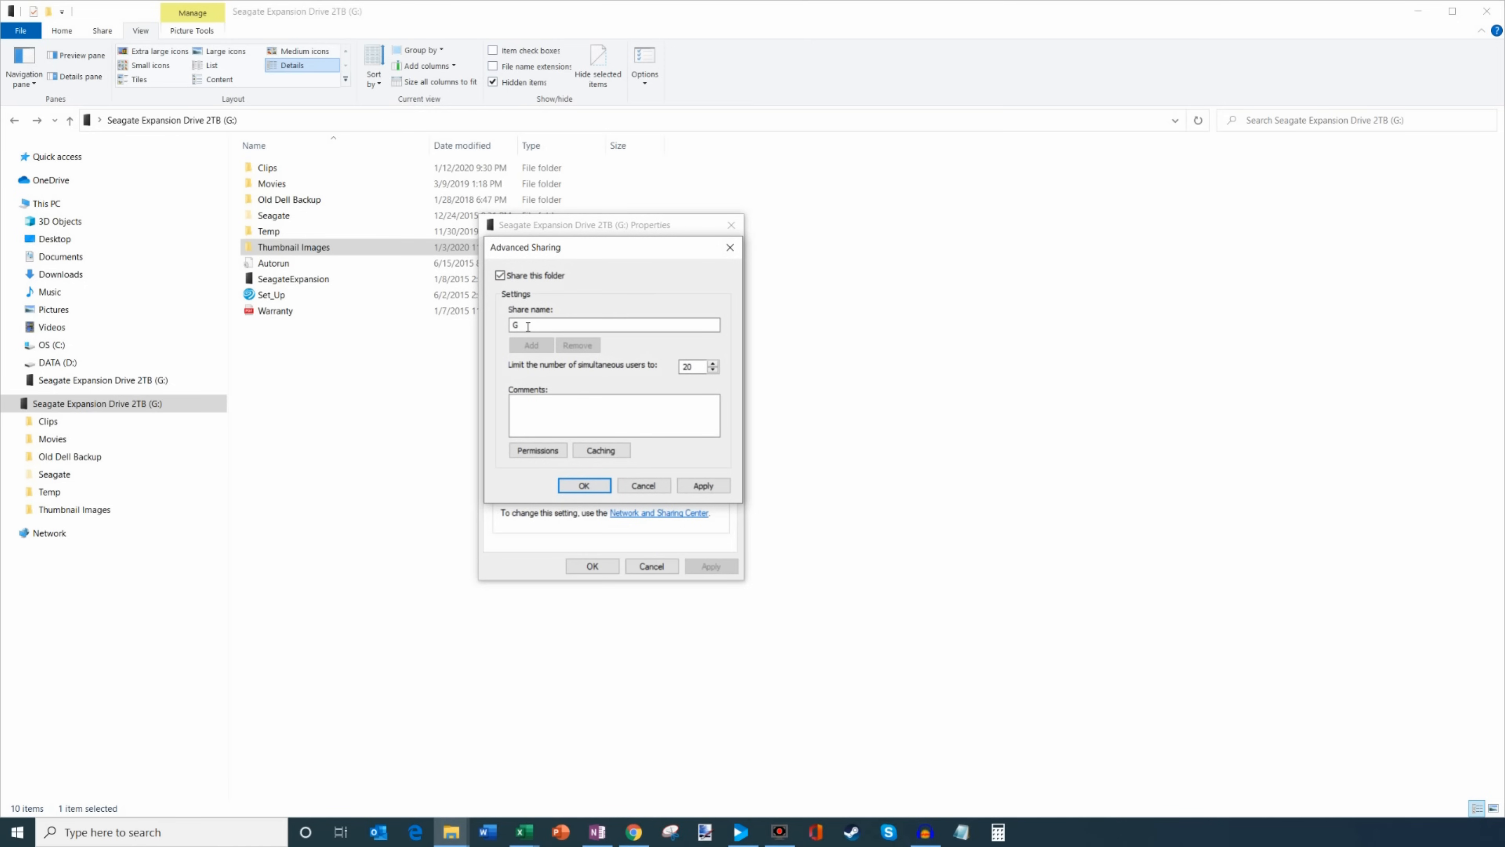
Set share permissions to Read only for Everyone, confirm, and close the drive's properties.
click(536, 450)
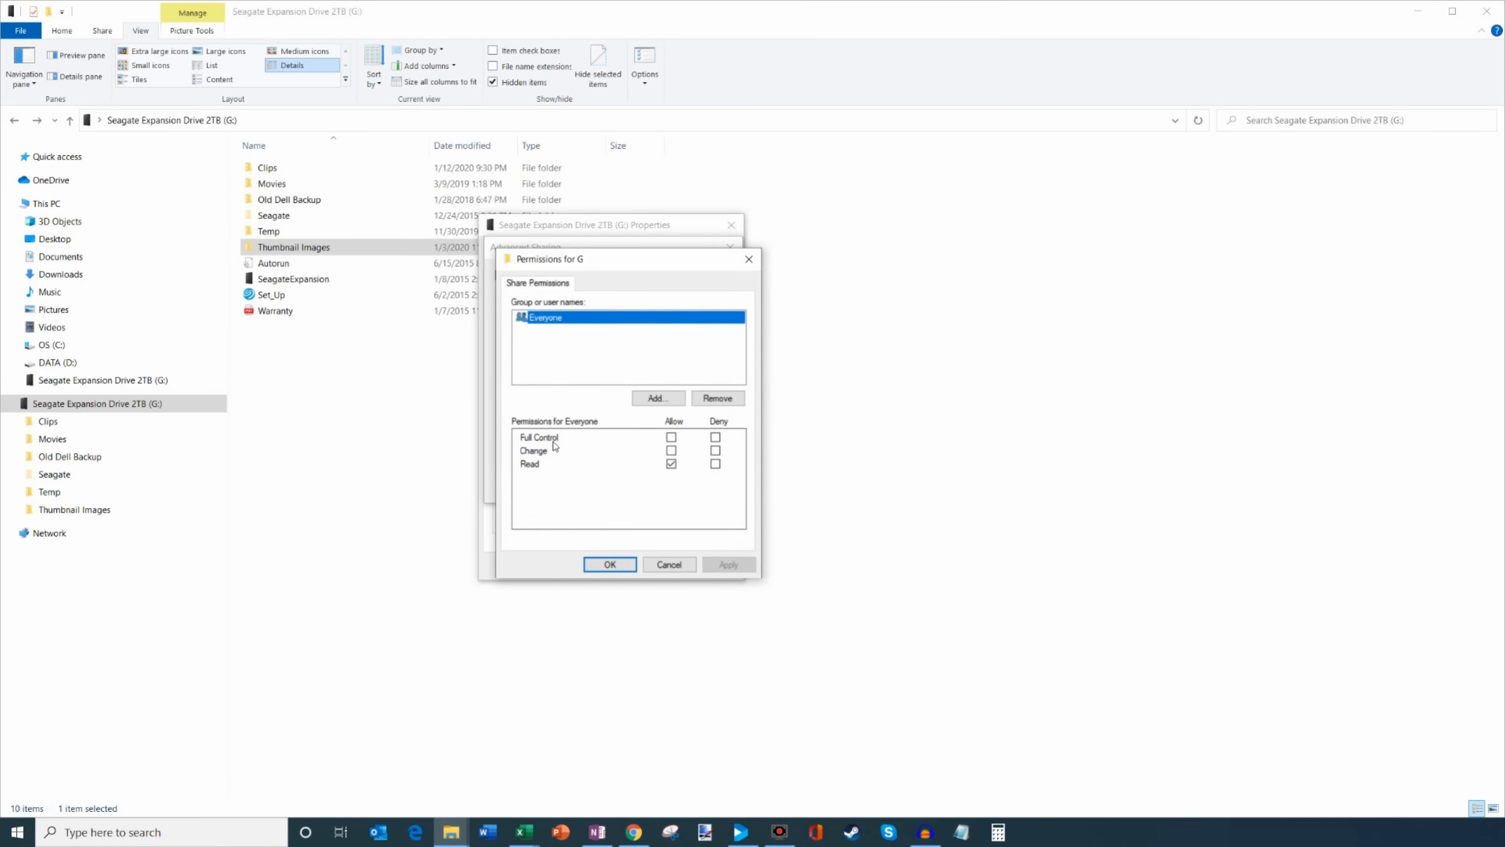
mouse_move(545, 332)
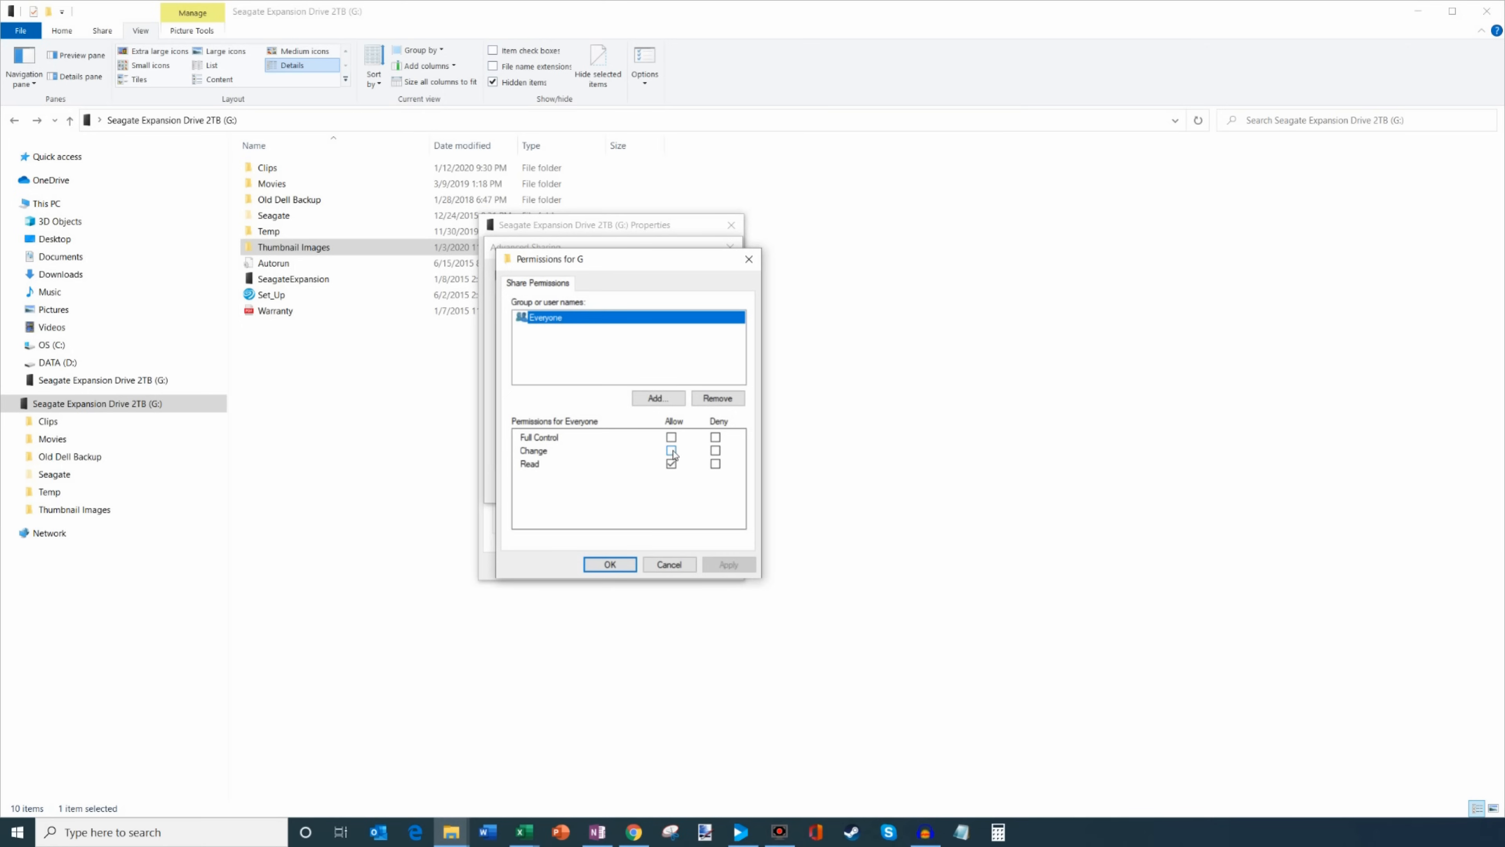
click(673, 464)
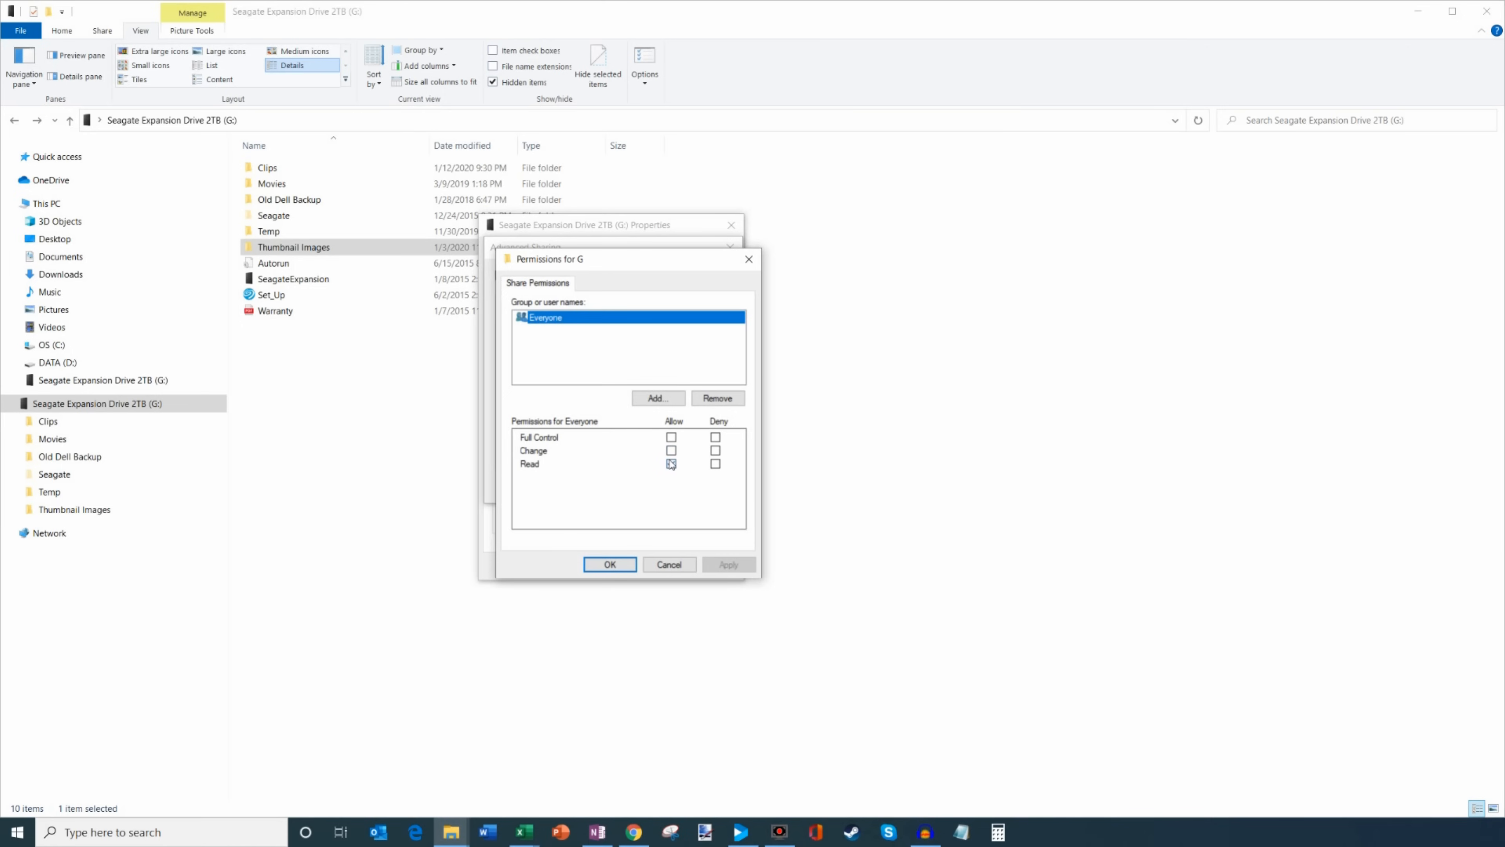
click(671, 463)
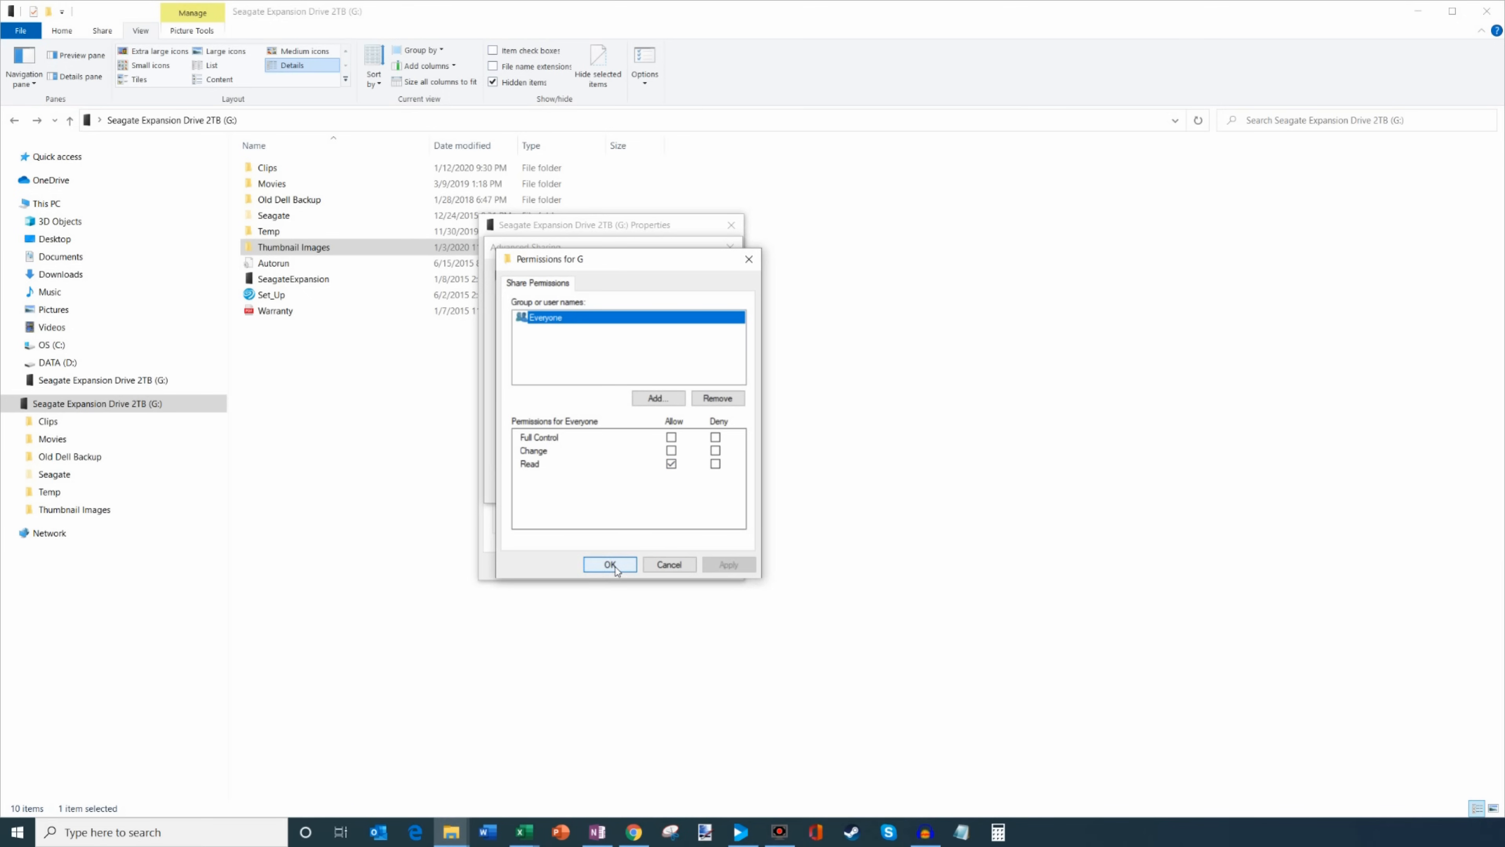
click(610, 563)
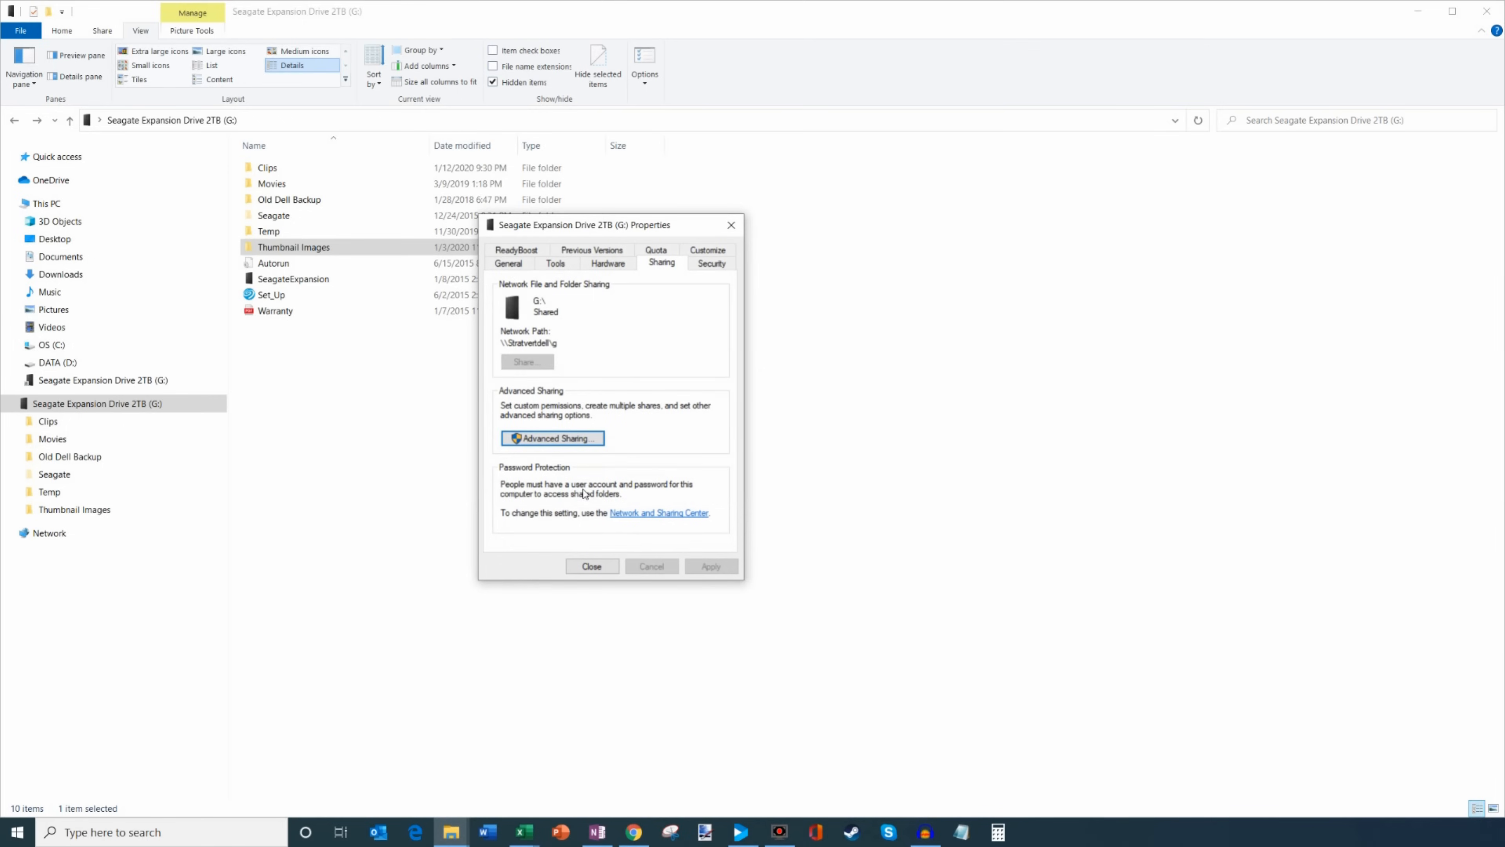
click(591, 565)
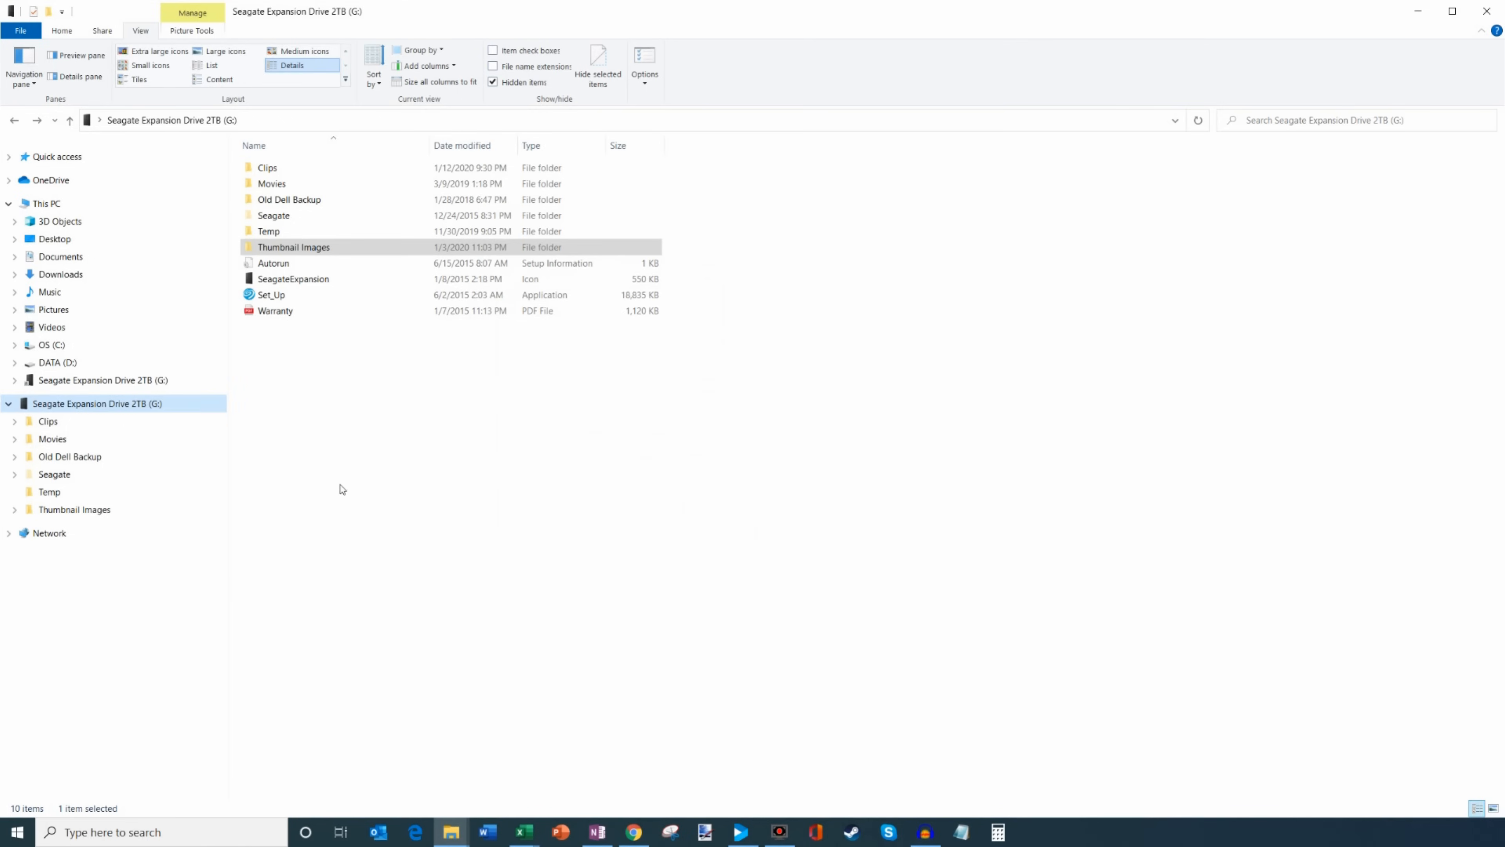
mouse_move(168, 403)
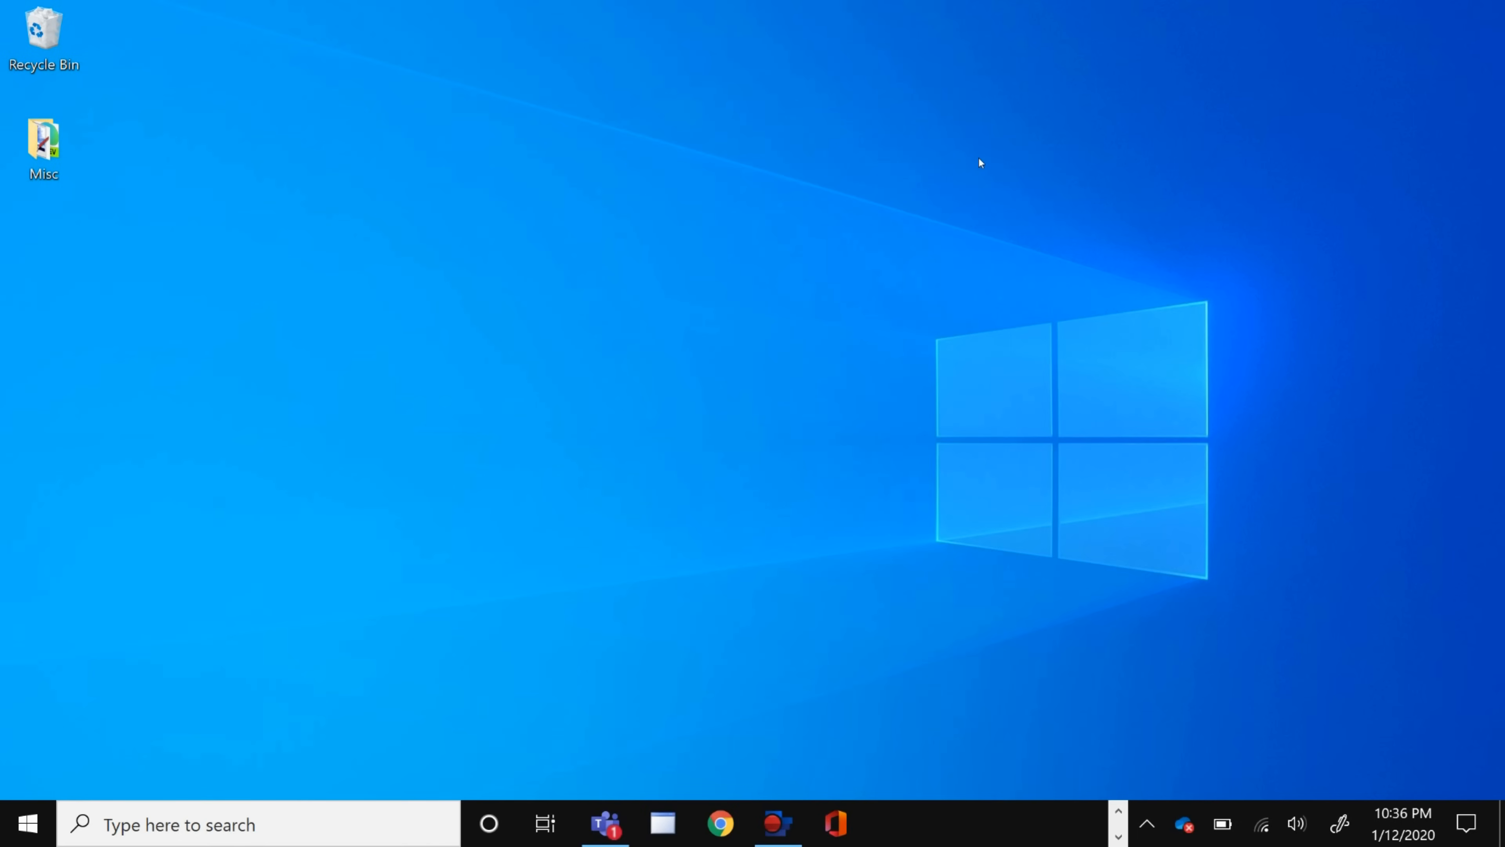
mouse_move(731, 329)
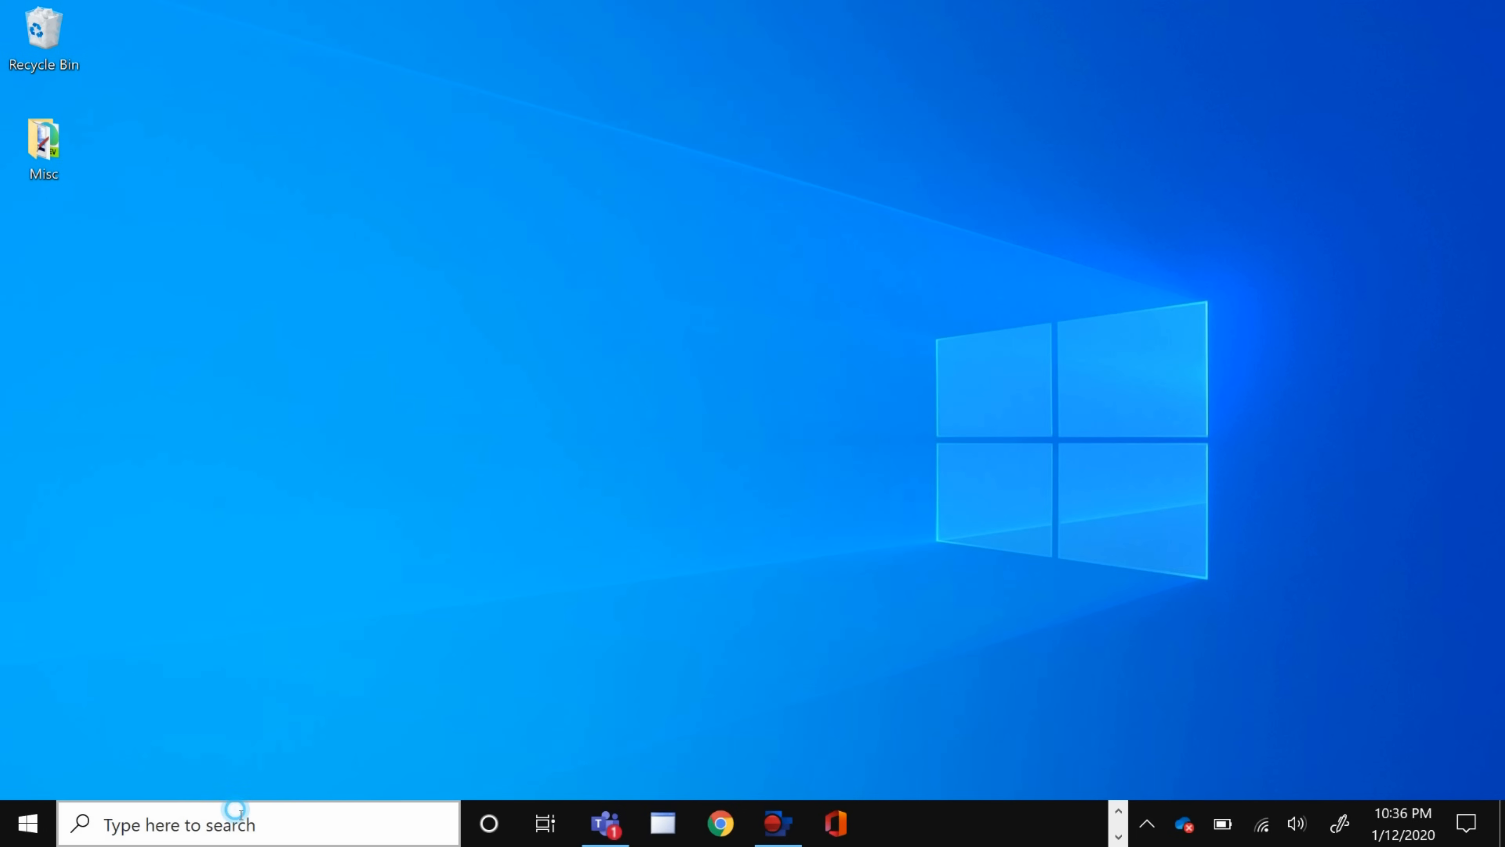
Search 'explorer' on the laptop and launch File Explorer at Quick access.
text(explorer)
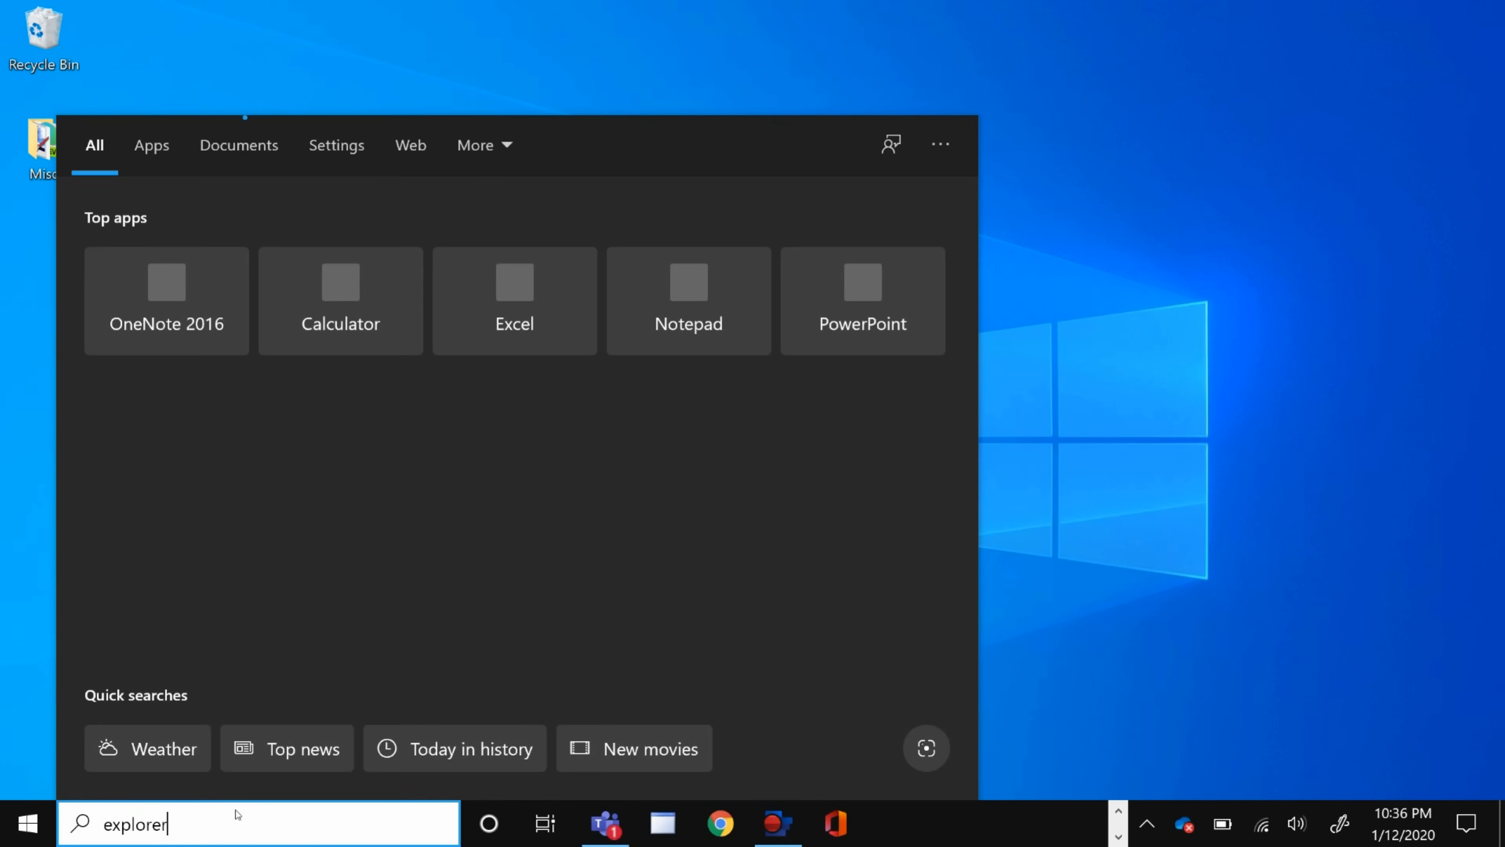
text(explorer)
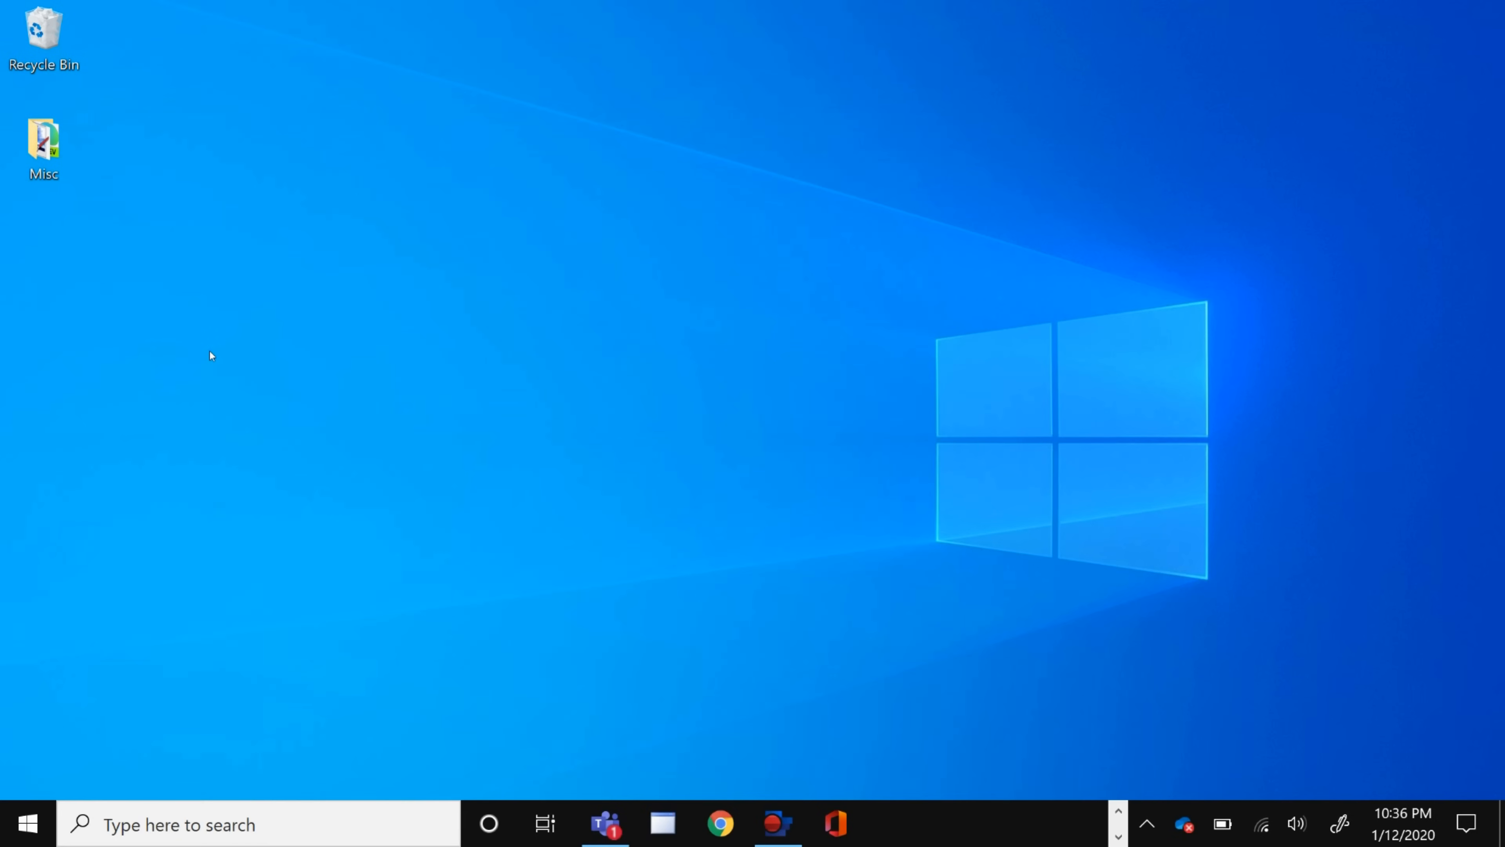
mouse_move(248, 305)
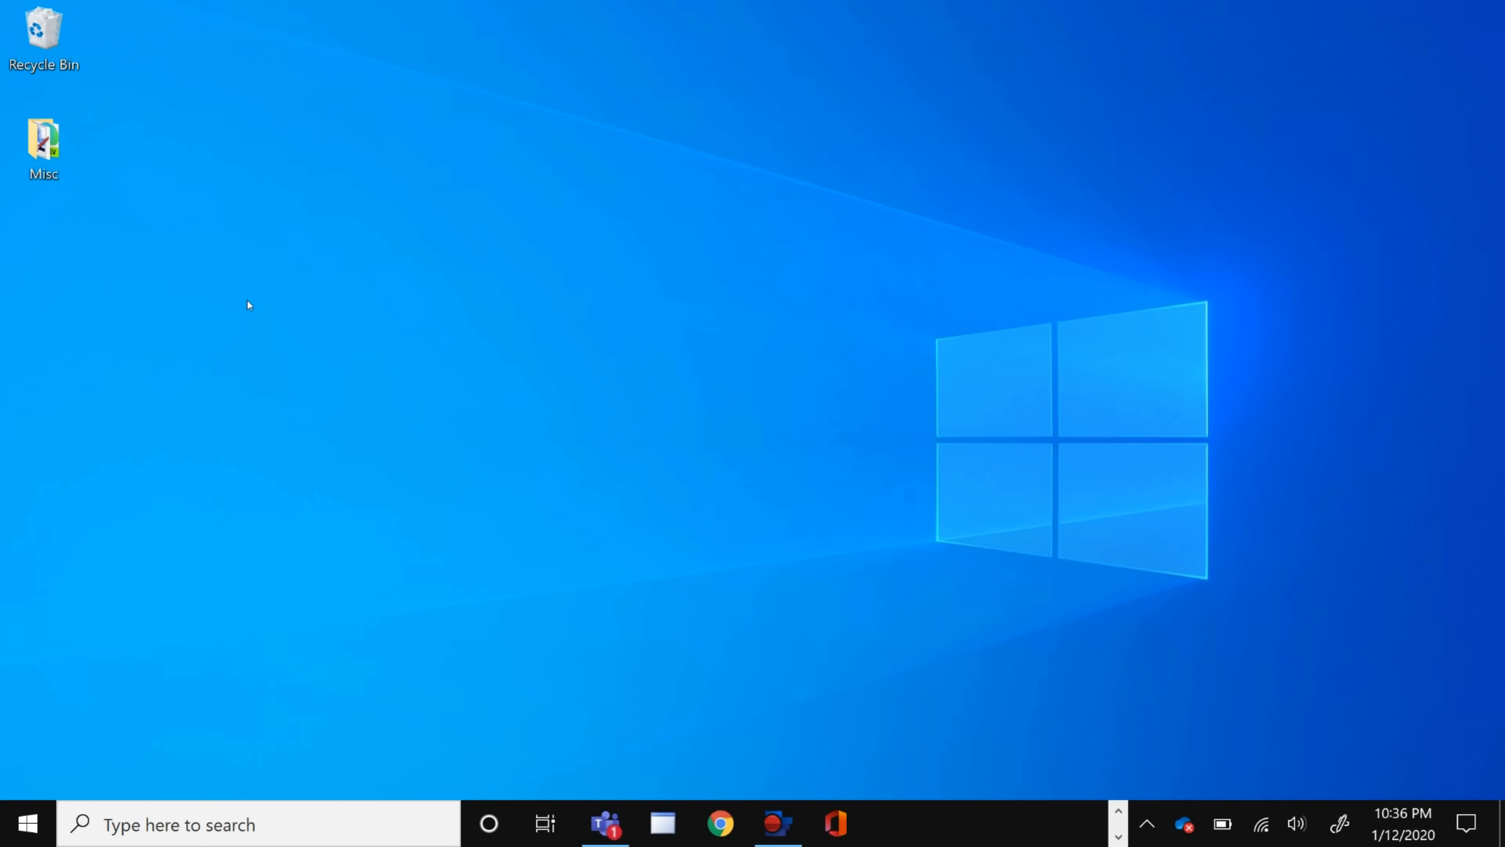
click(661, 824)
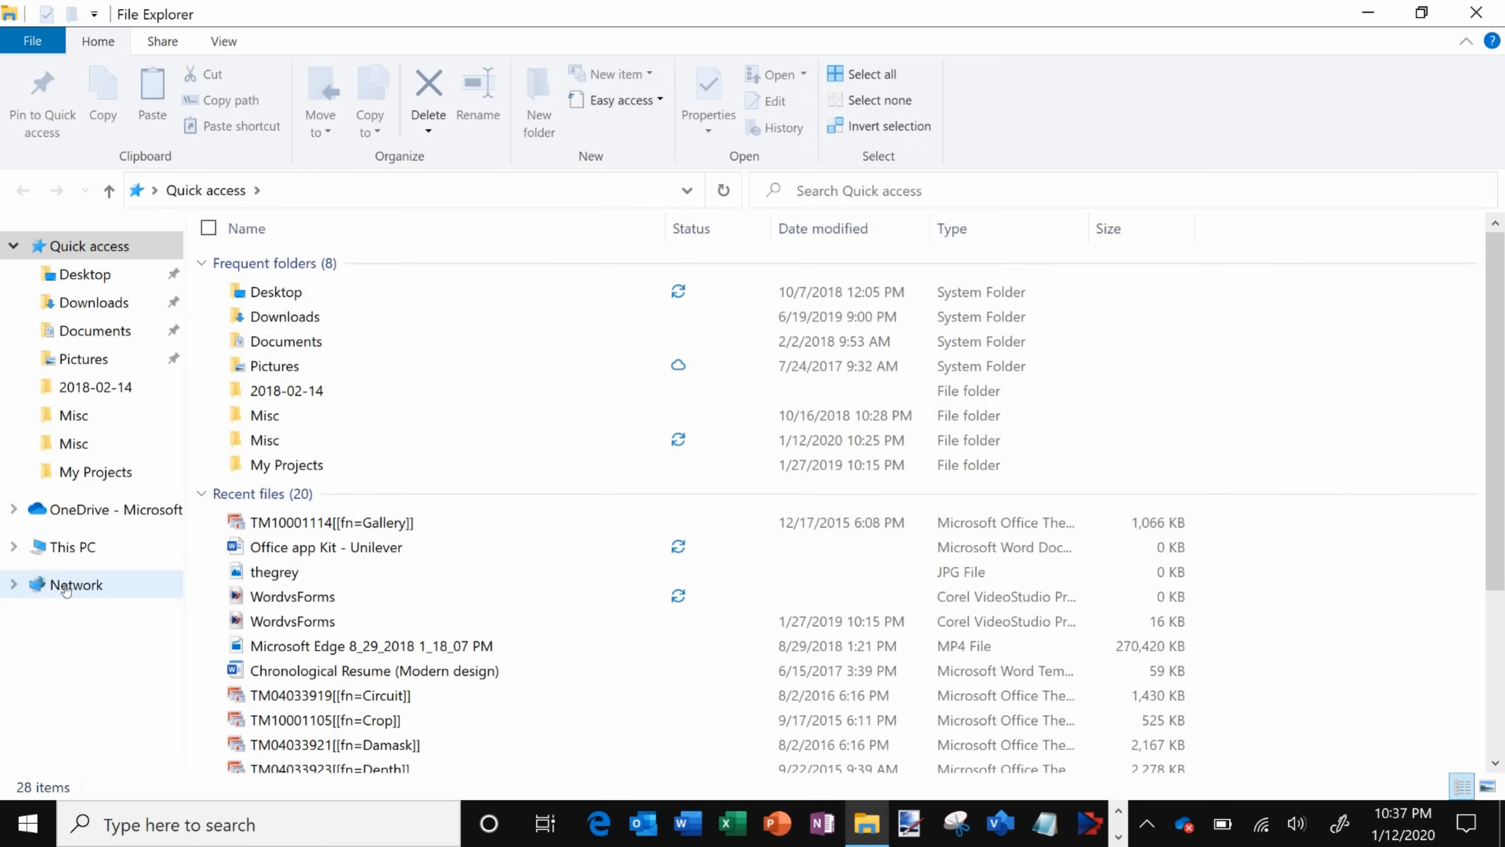
Browse Network and open the computer STRATVERTDELL with its three shares.
click(75, 585)
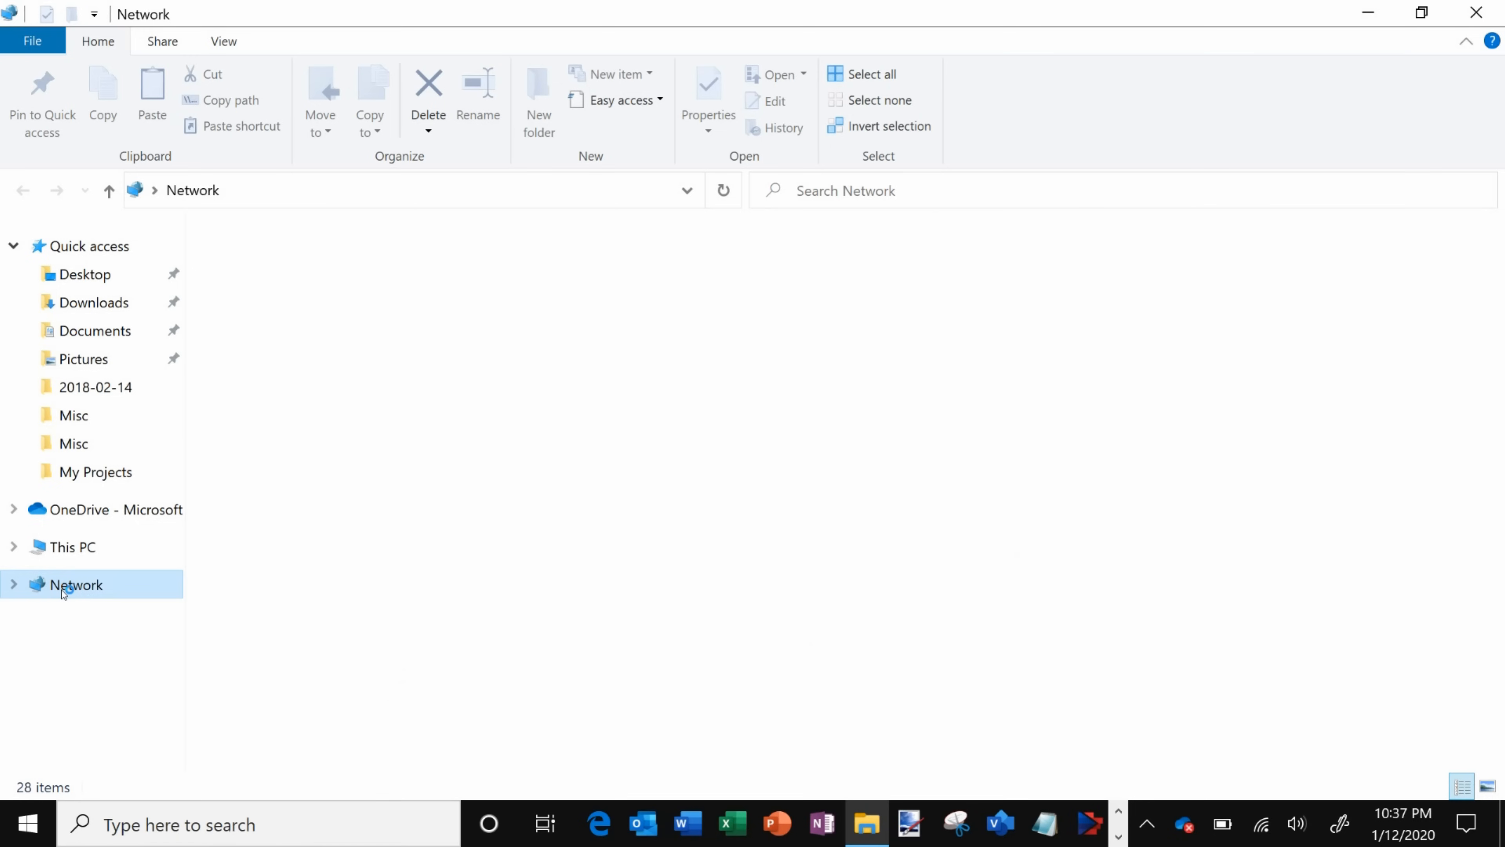
click(75, 585)
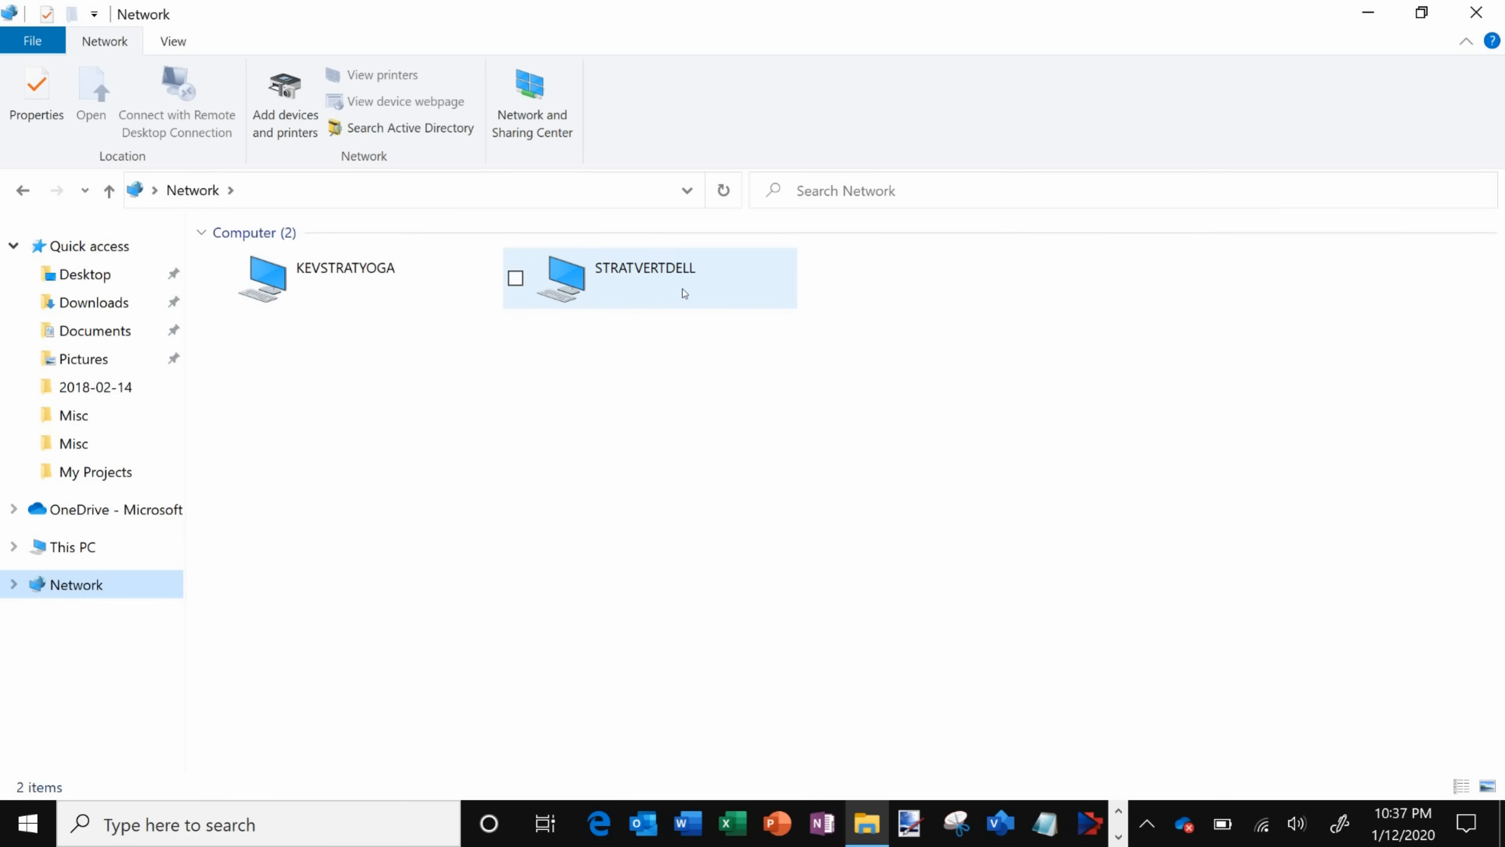
mouse_move(641, 283)
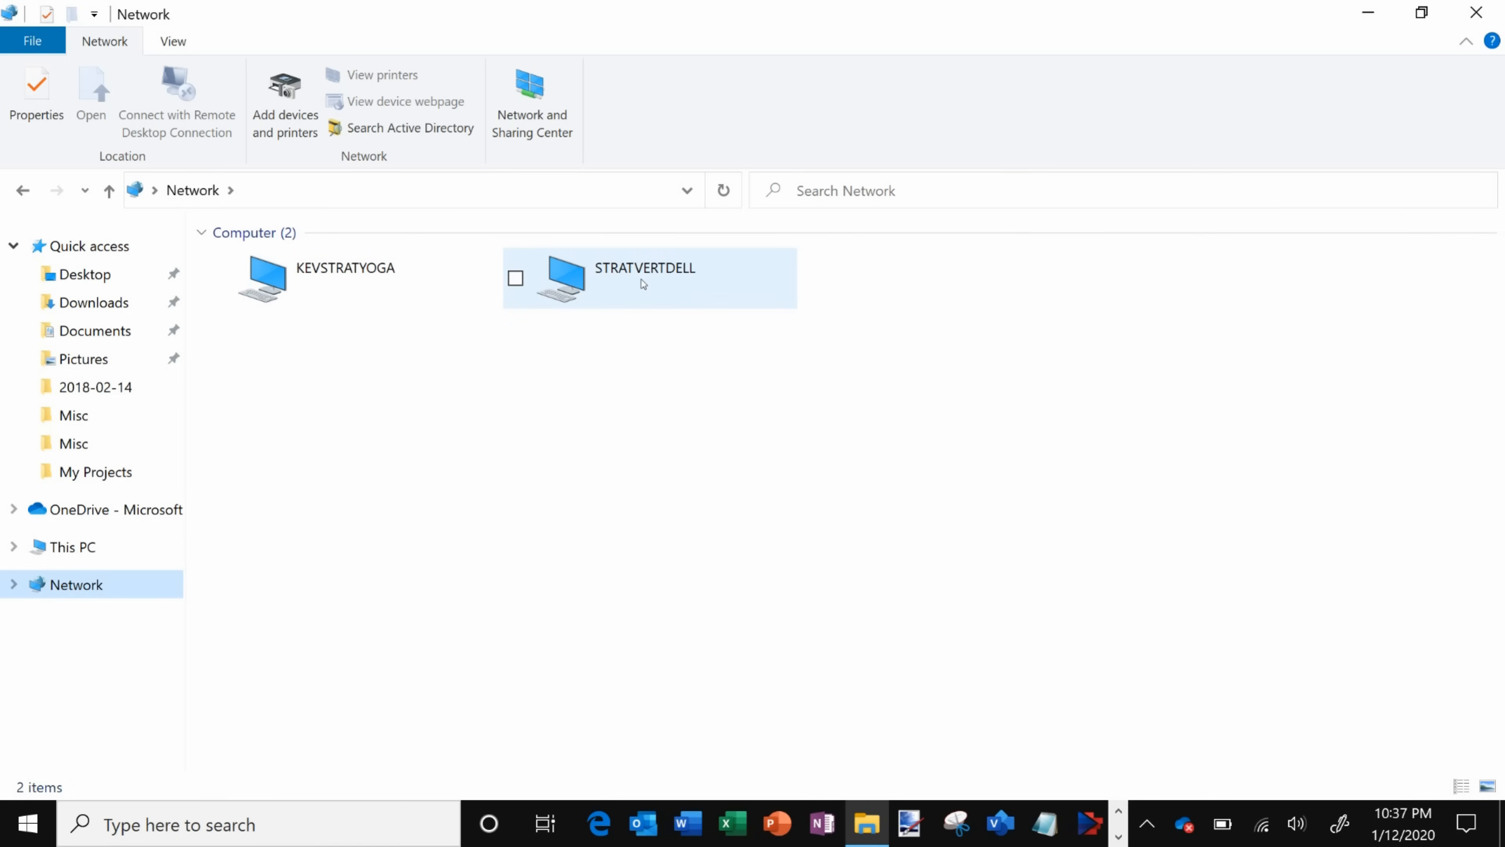
double_click(644, 278)
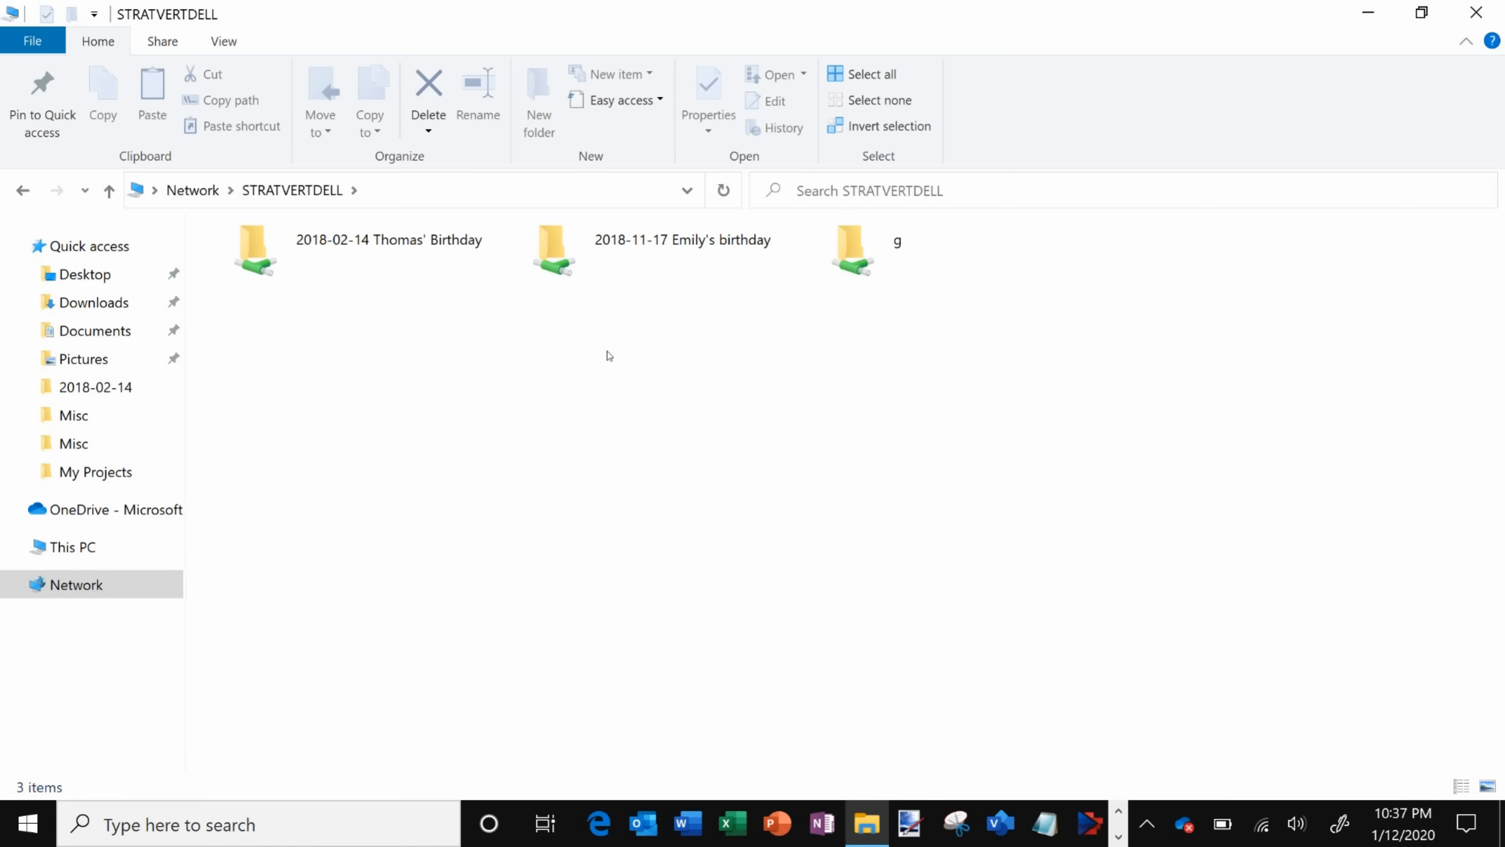
Open the g share on STRATVERTDELL, listing the drive's ten items.
click(852, 251)
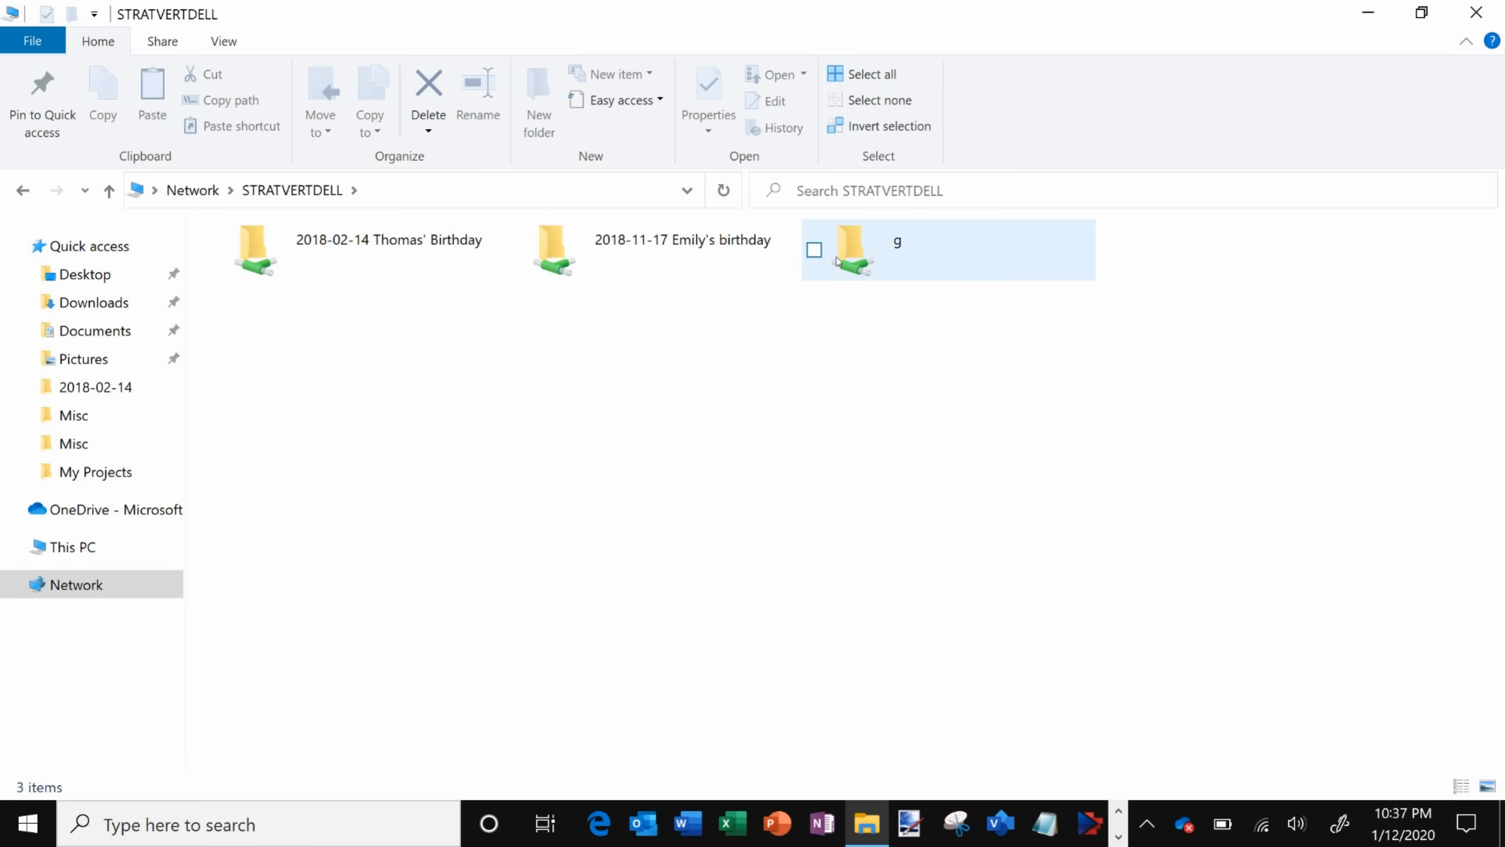
mouse_move(957, 279)
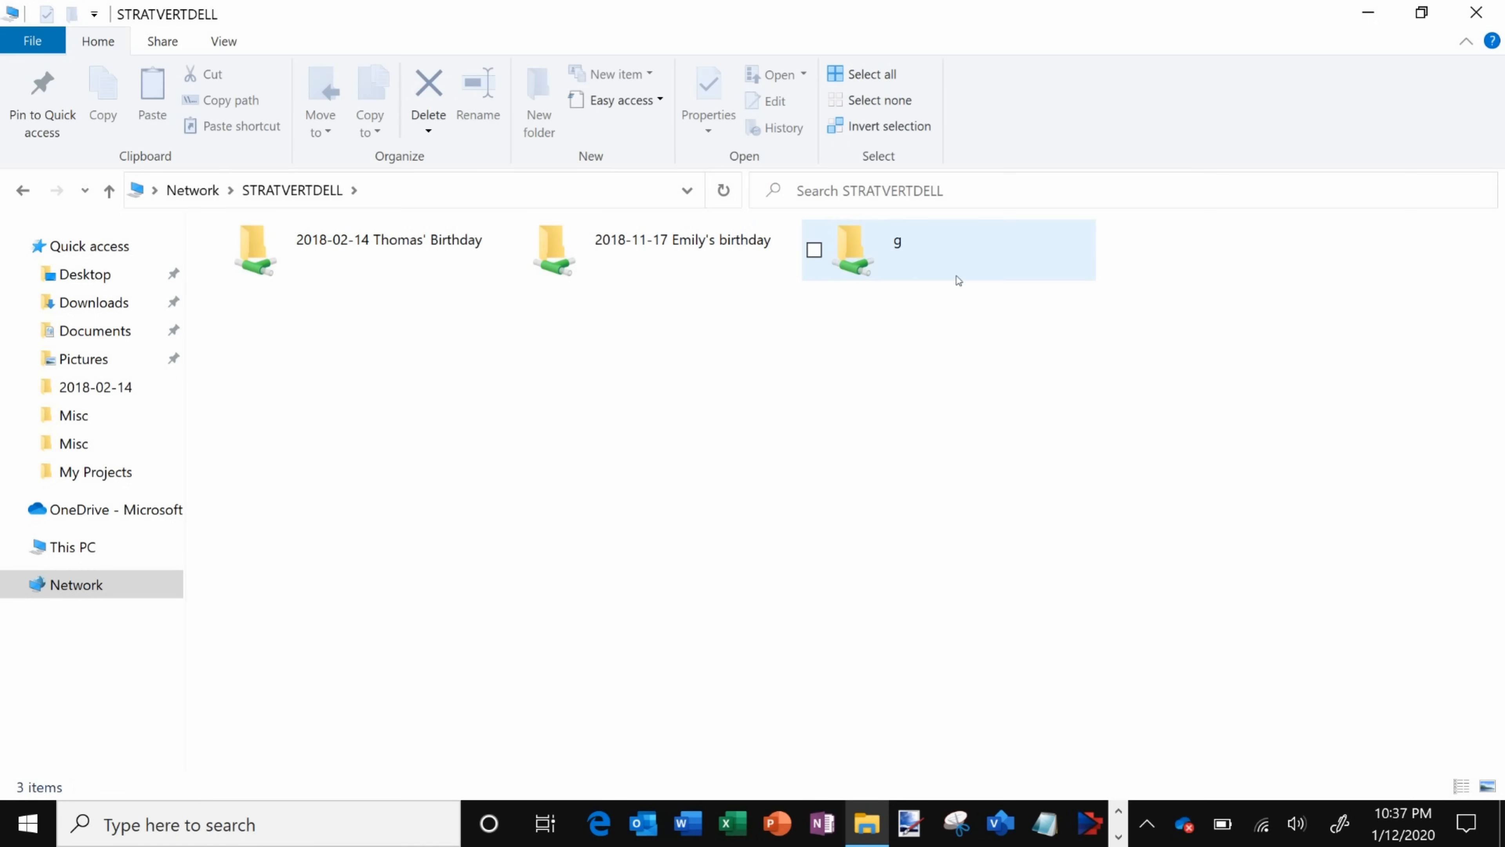
click(735, 532)
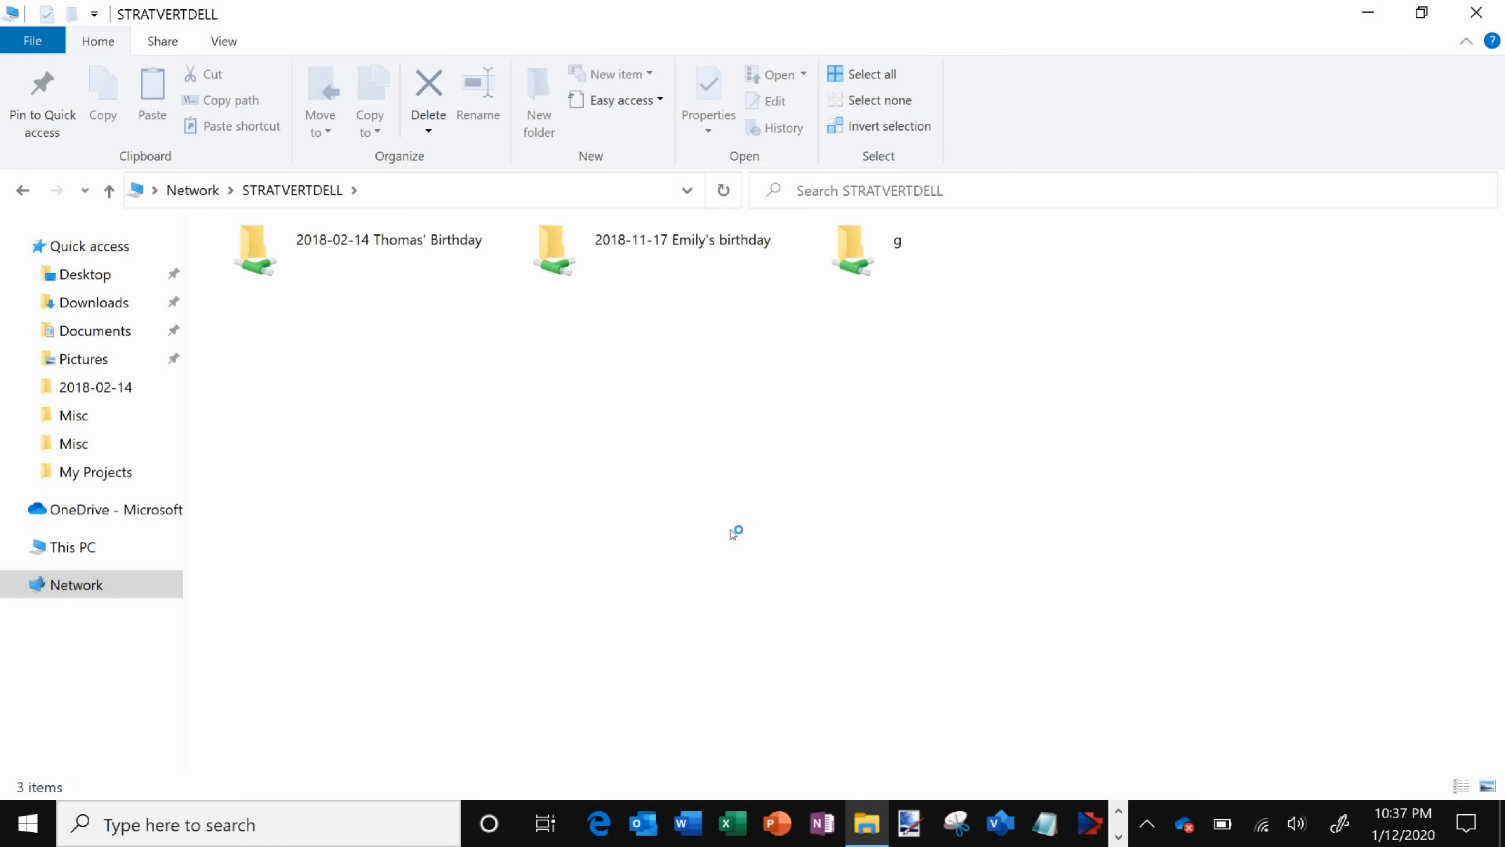
mouse_move(697, 509)
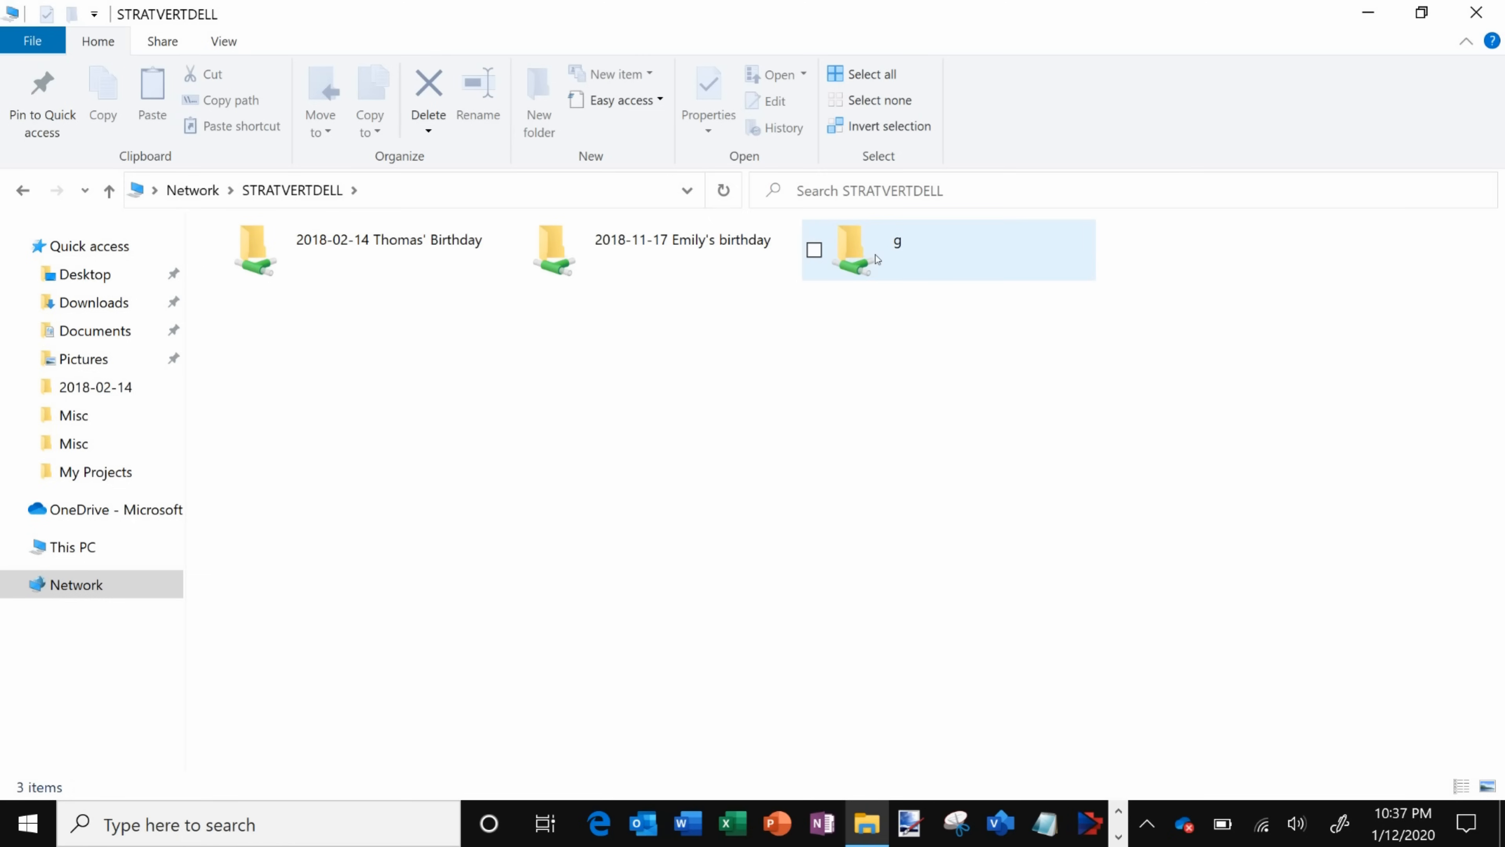
click(854, 251)
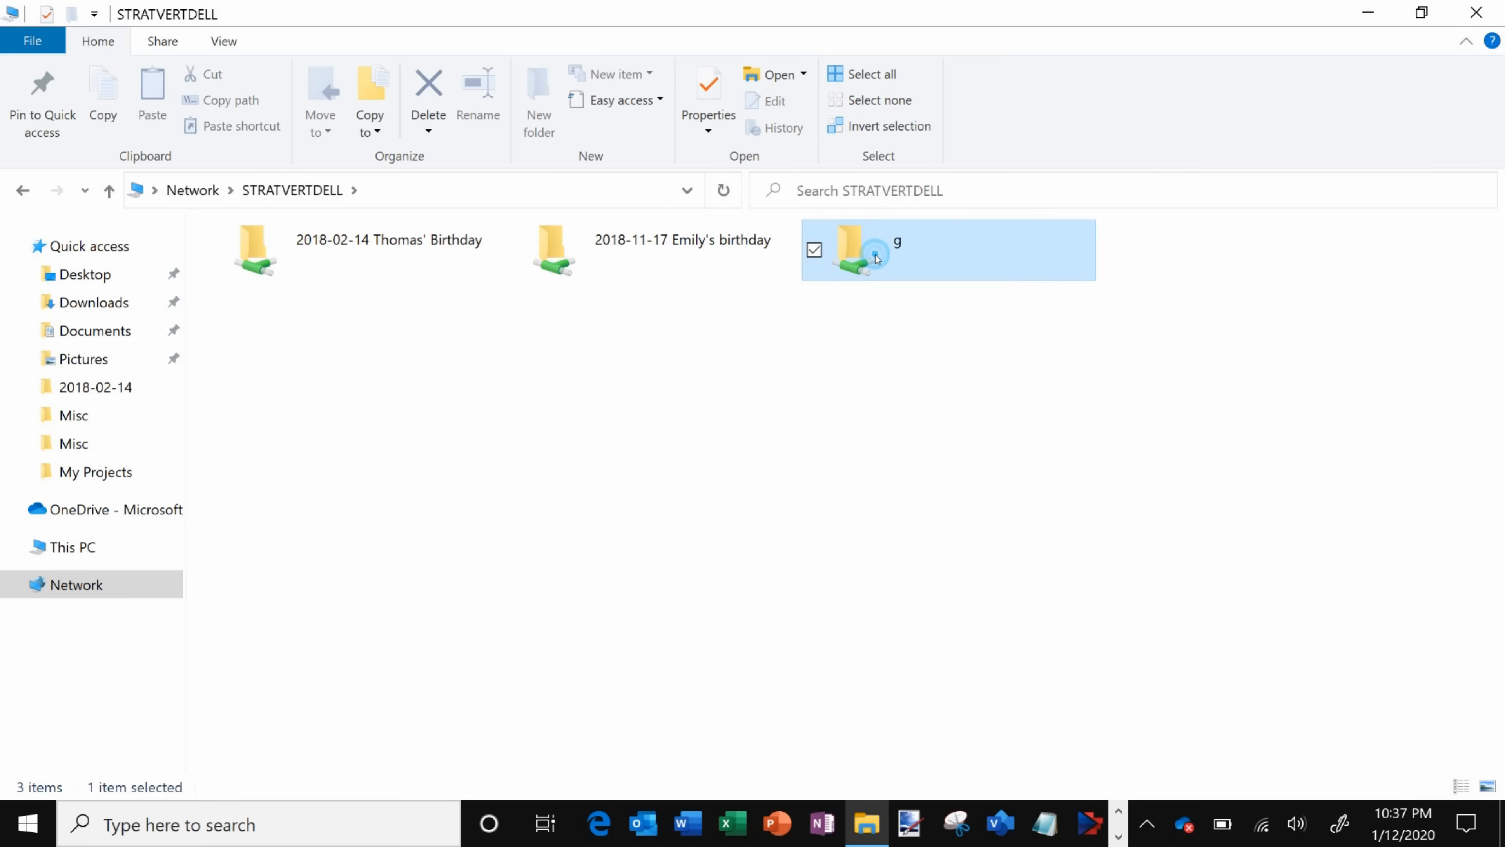
double_click(856, 249)
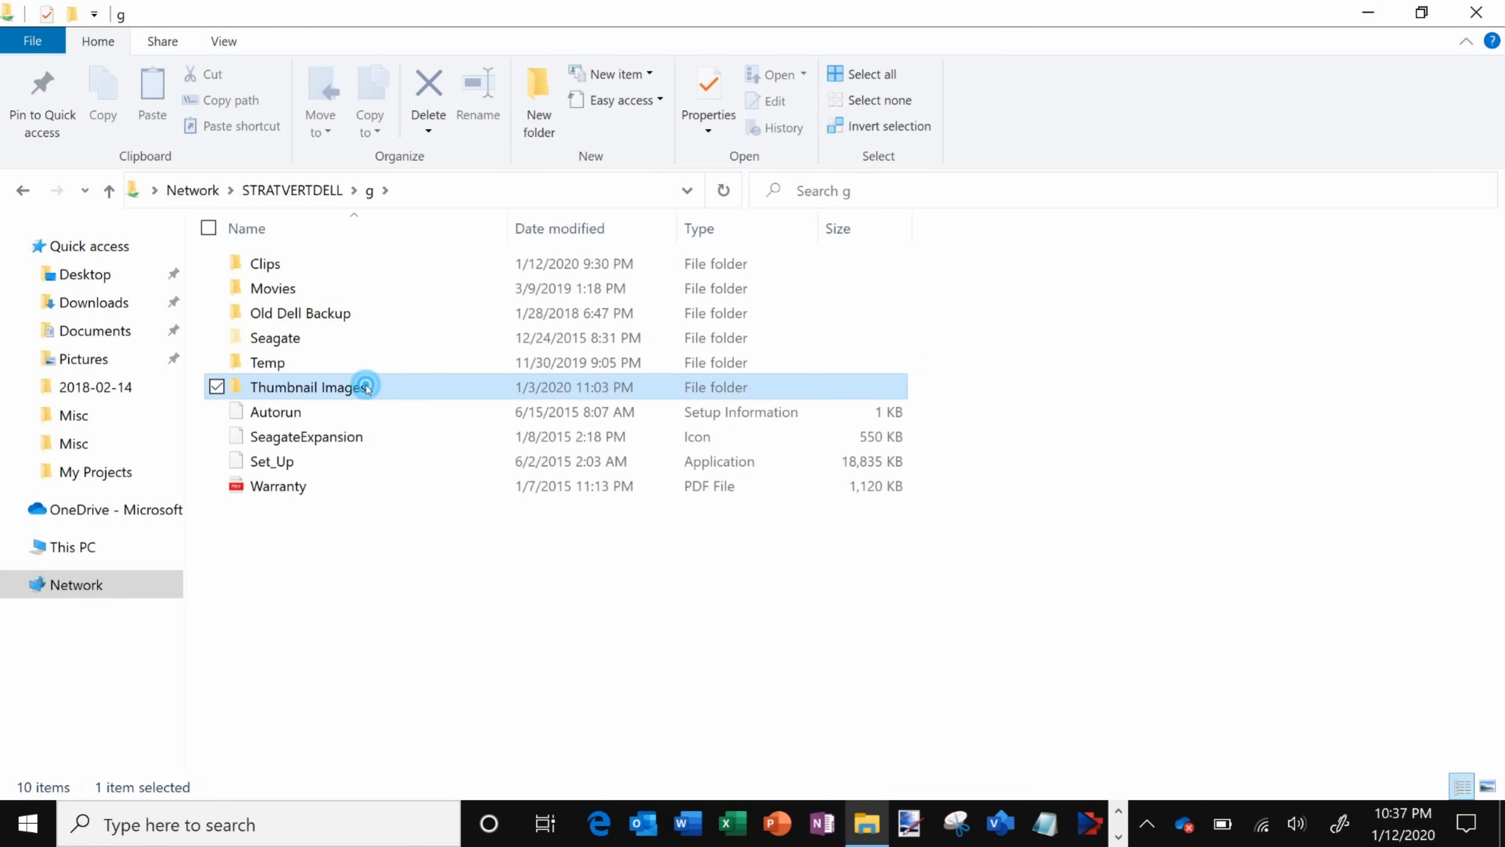
Open the Thumbnail Images folder in the g share, showing its 627 items.
double_click(308, 386)
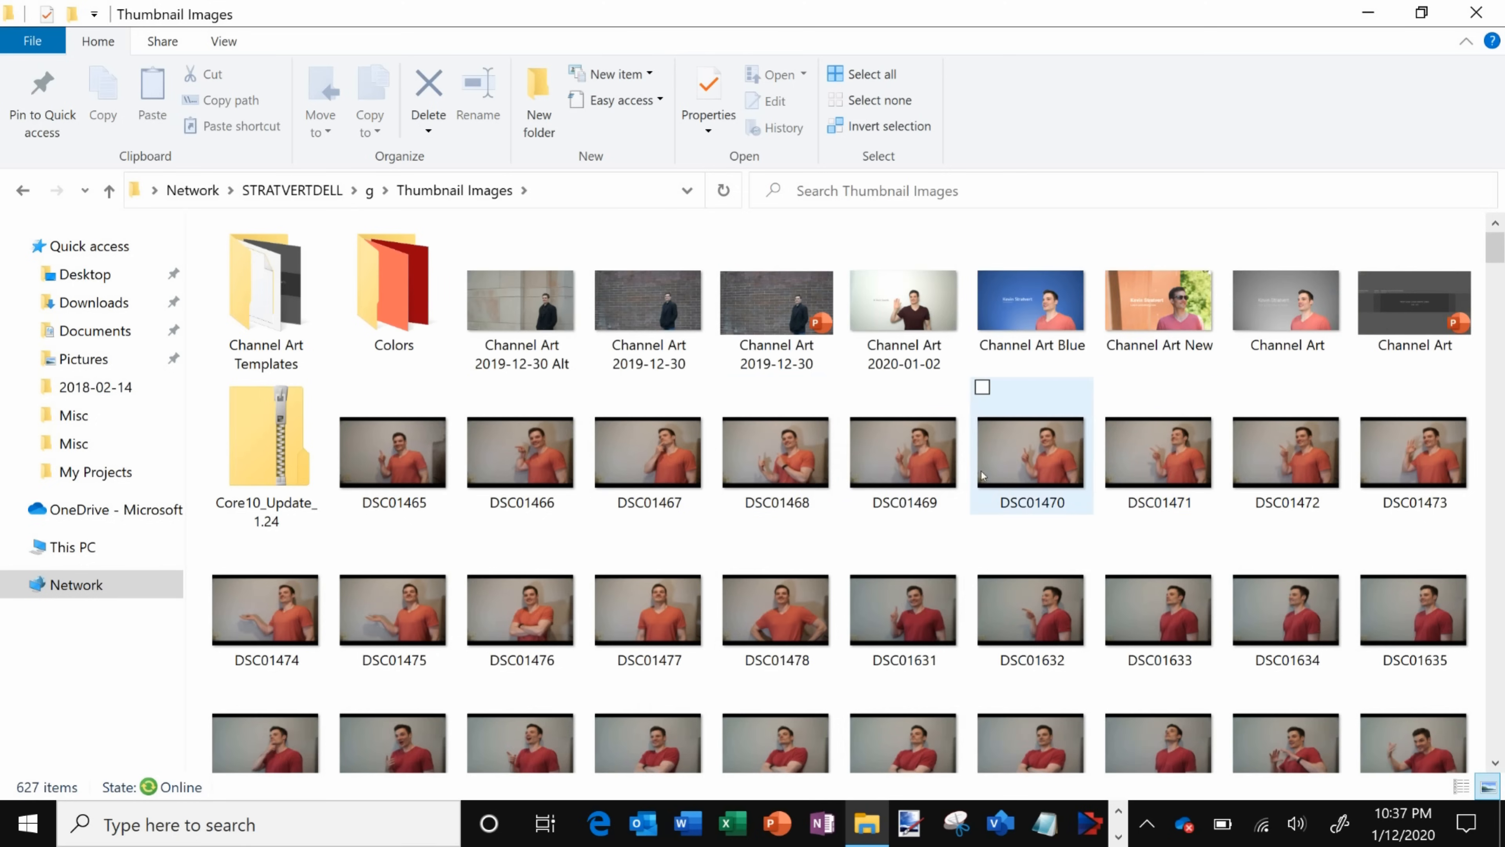
click(1030, 610)
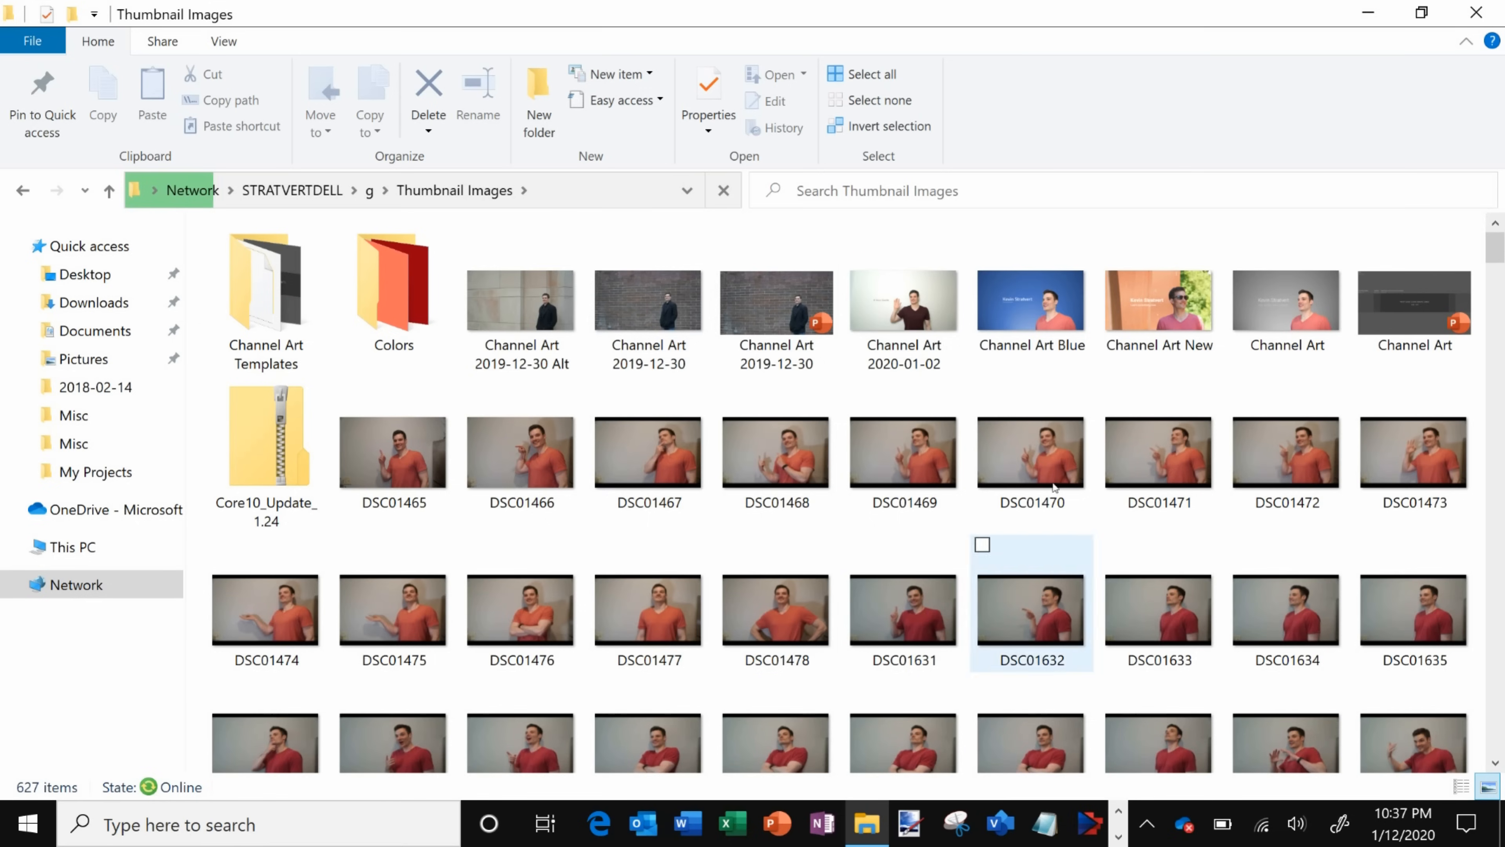